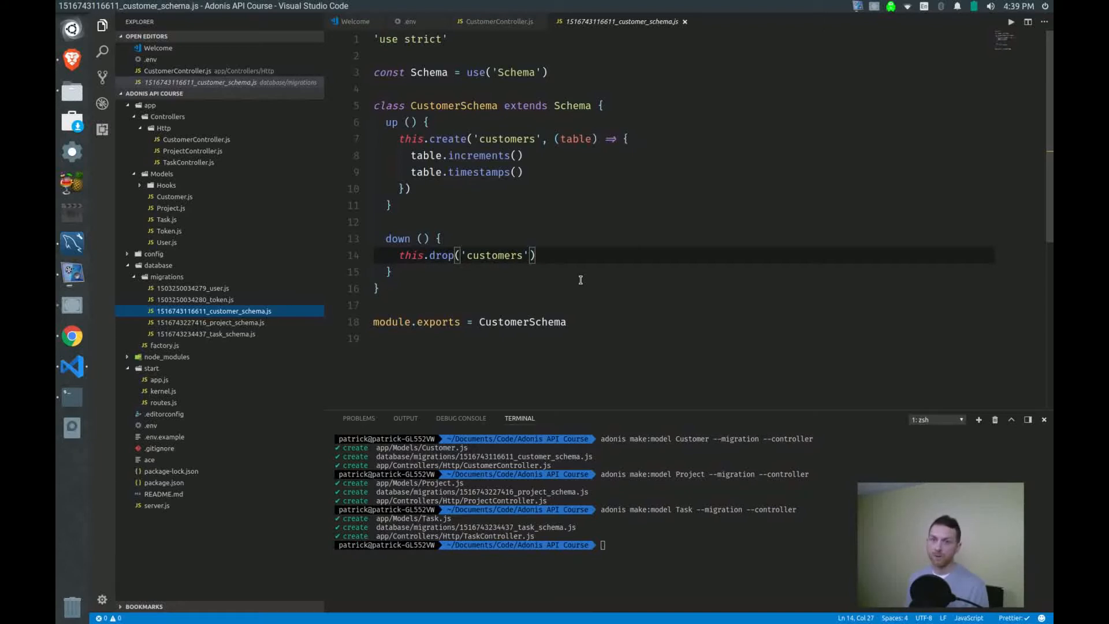
{"action": "mouse_move", "coordinate": [819, 249]}
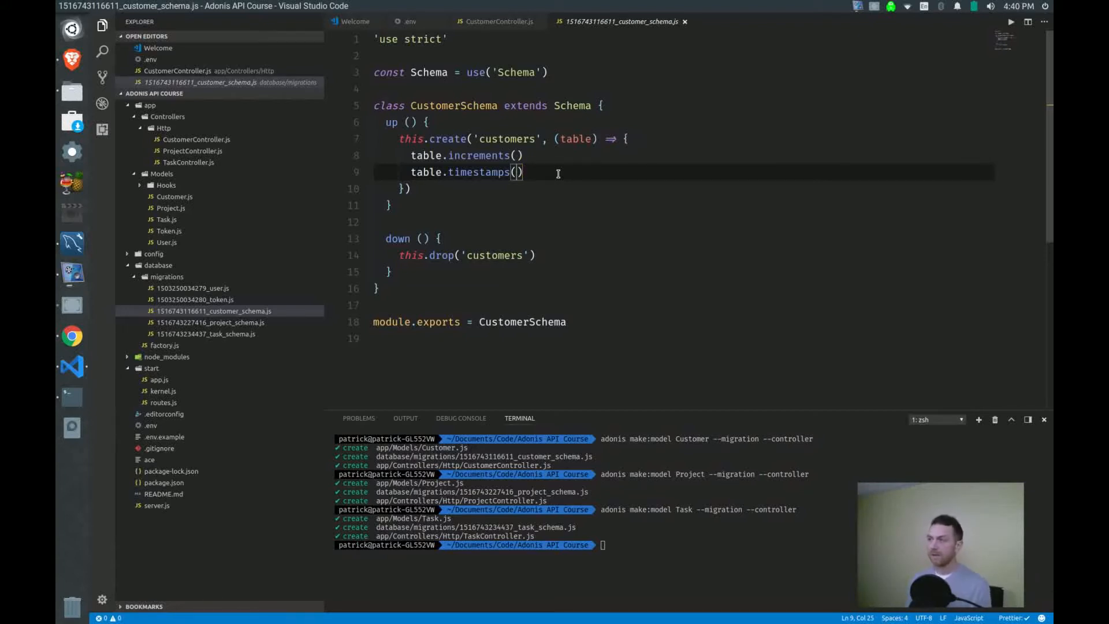
- Browse the Knex.js Schema Builder reference down to the string column type entry
{"action": "double_click", "coordinate": [424, 171]}
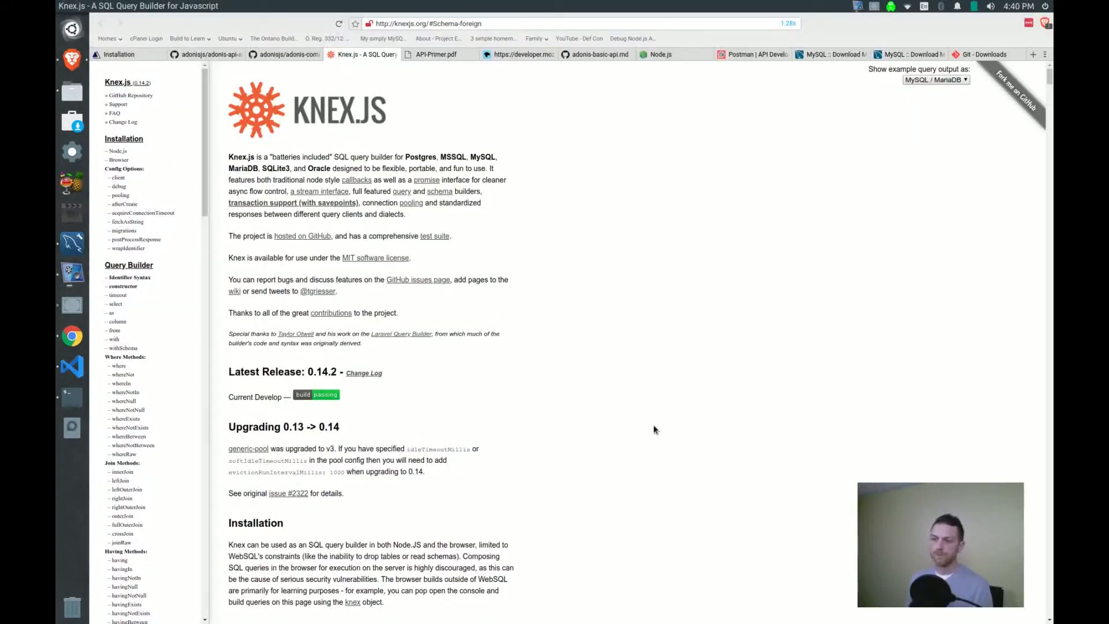
{"action": "scroll", "scroll_direction": "down", "scroll_amount": 3}
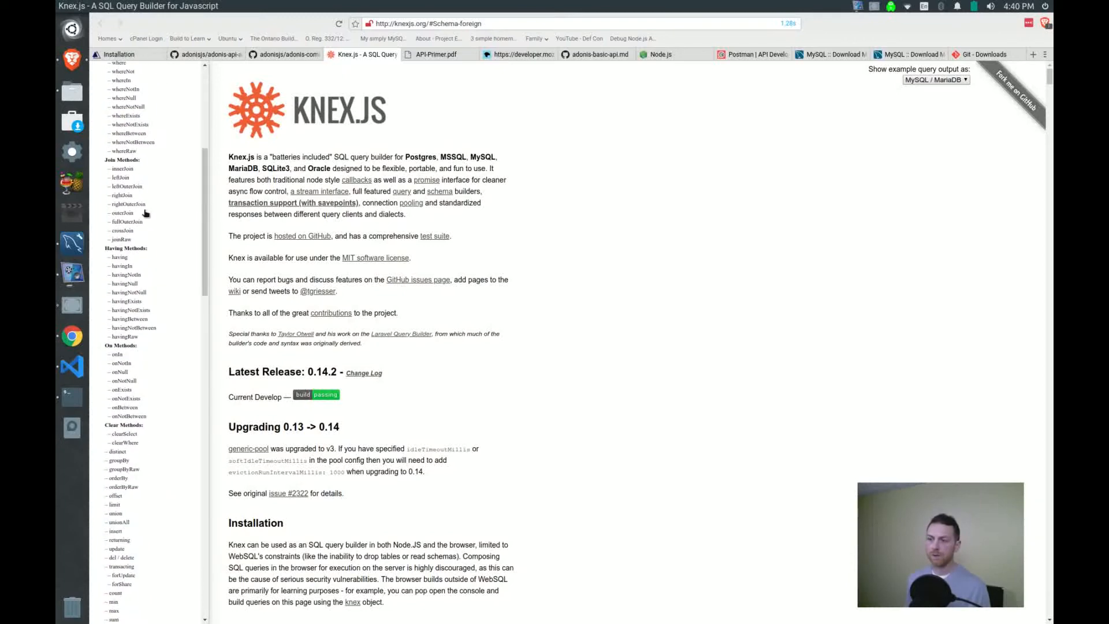
{"action": "scroll", "scroll_direction": "down", "scroll_amount": 3}
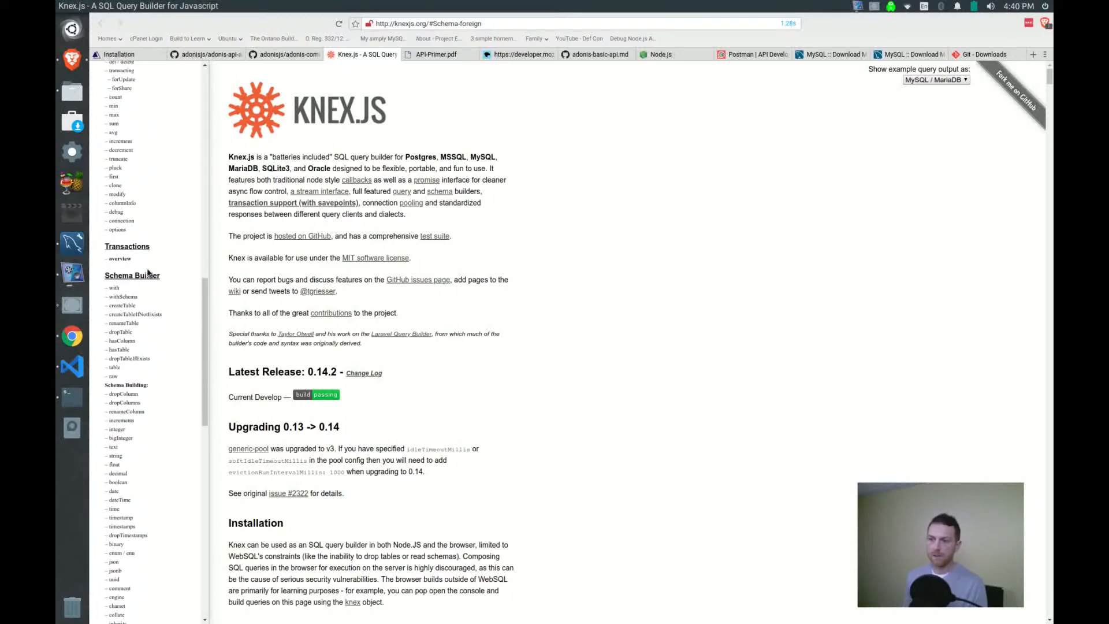
{"action": "left_click", "coordinate": [132, 275]}
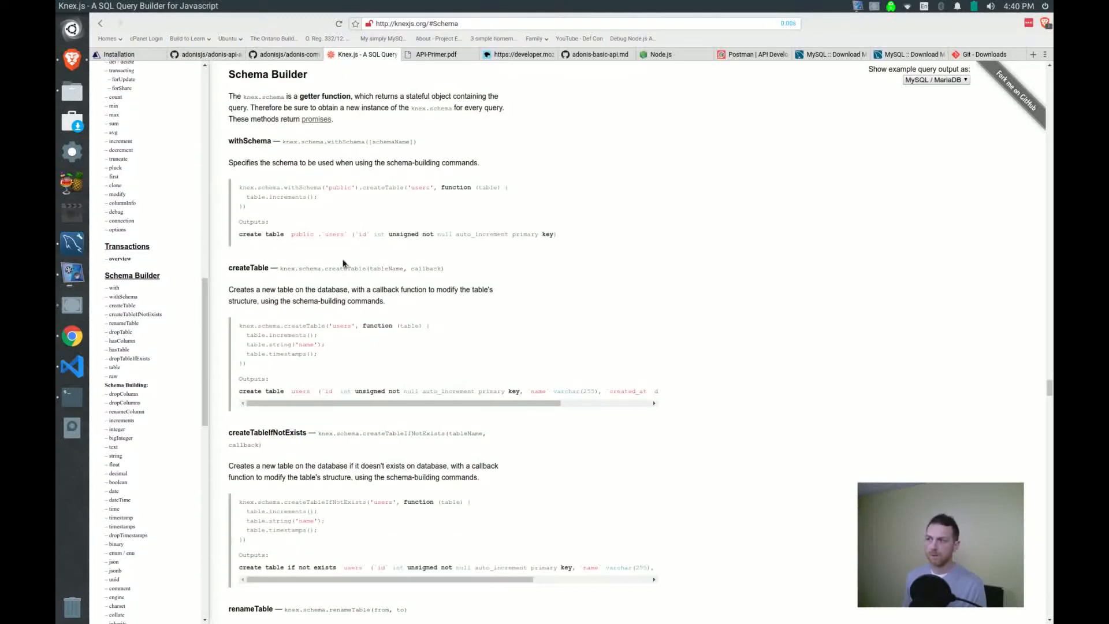
{"action": "scroll", "scroll_direction": "down", "scroll_amount": 3}
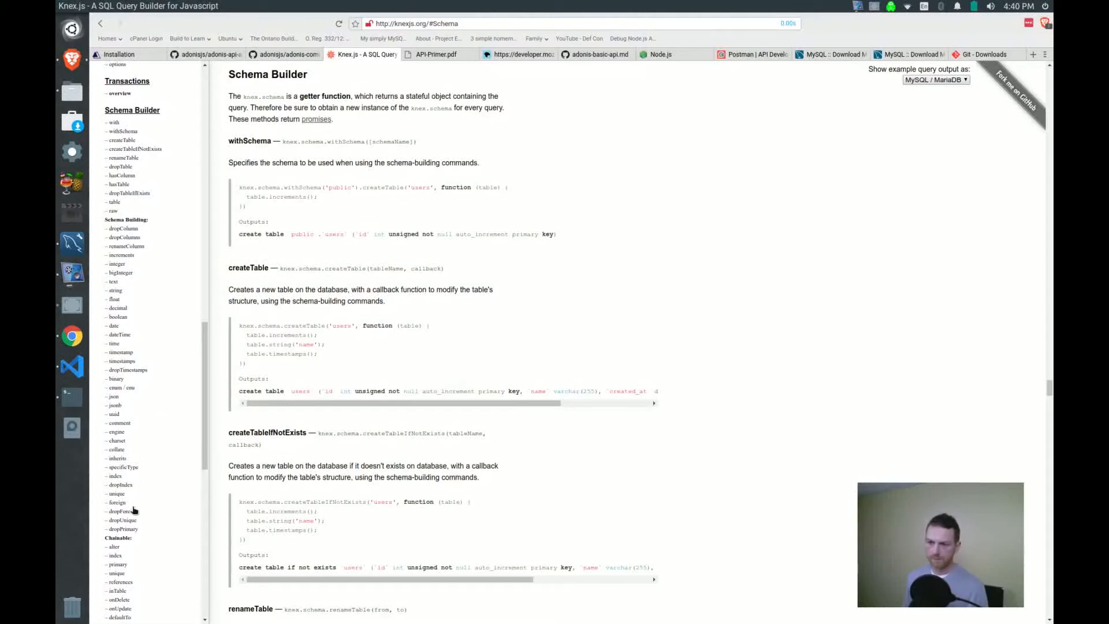
{"action": "mouse_move", "coordinate": [121, 264]}
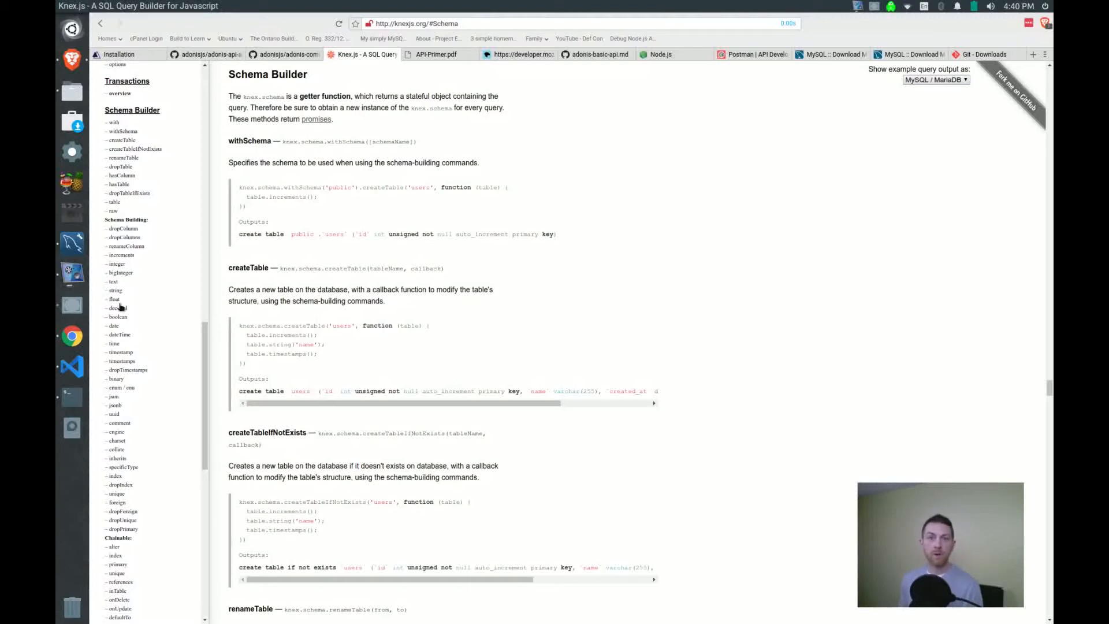
{"action": "mouse_move", "coordinate": [159, 325]}
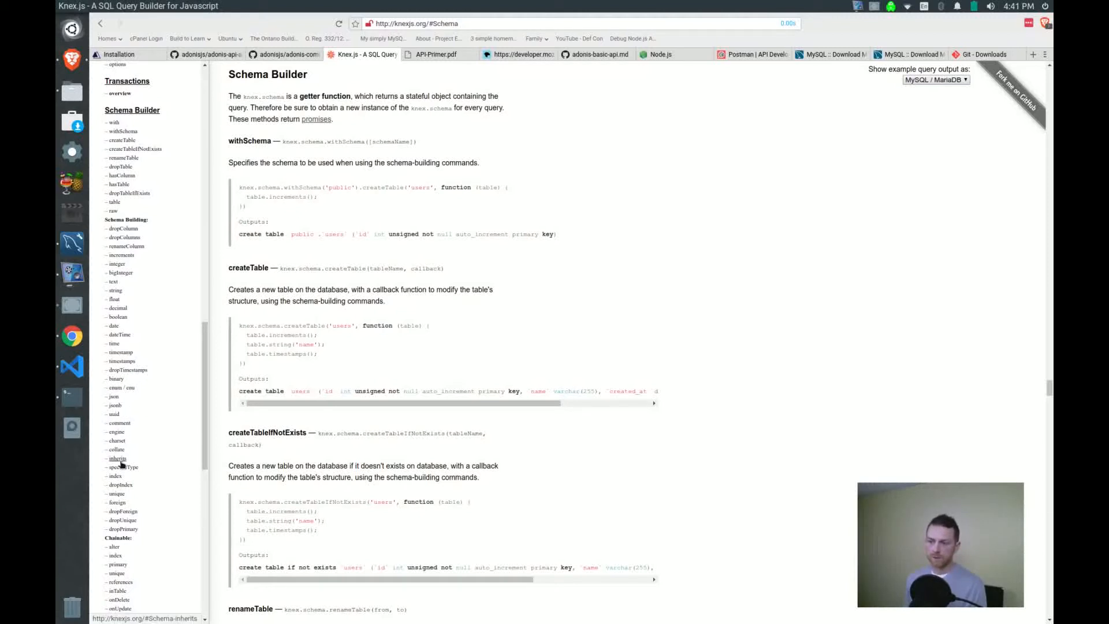
{"action": "mouse_move", "coordinate": [132, 480]}
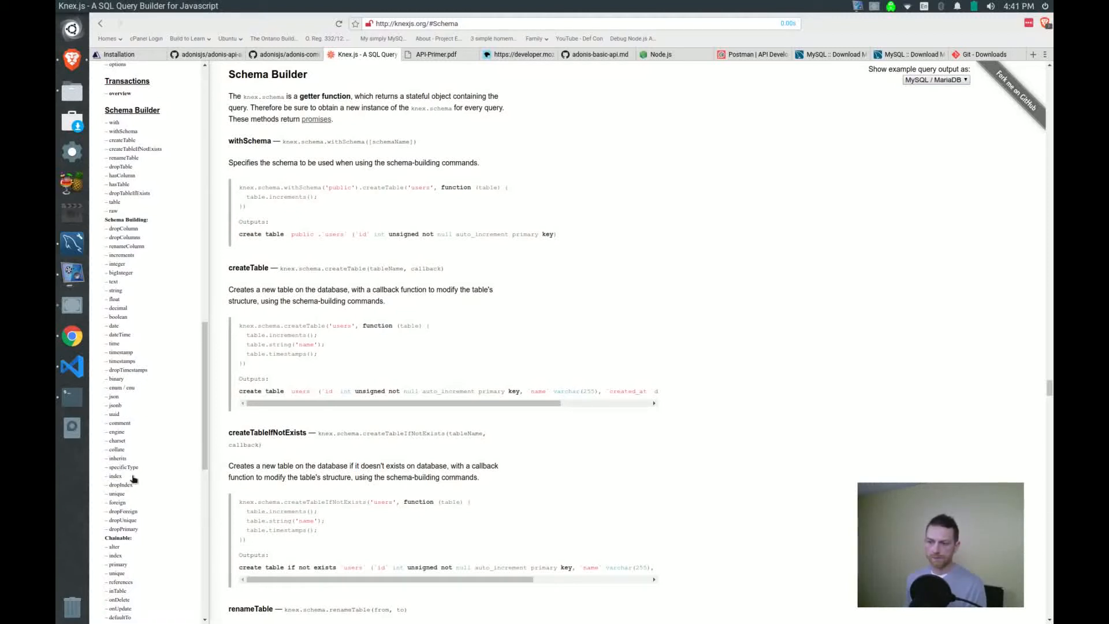
{"action": "mouse_move", "coordinate": [114, 325]}
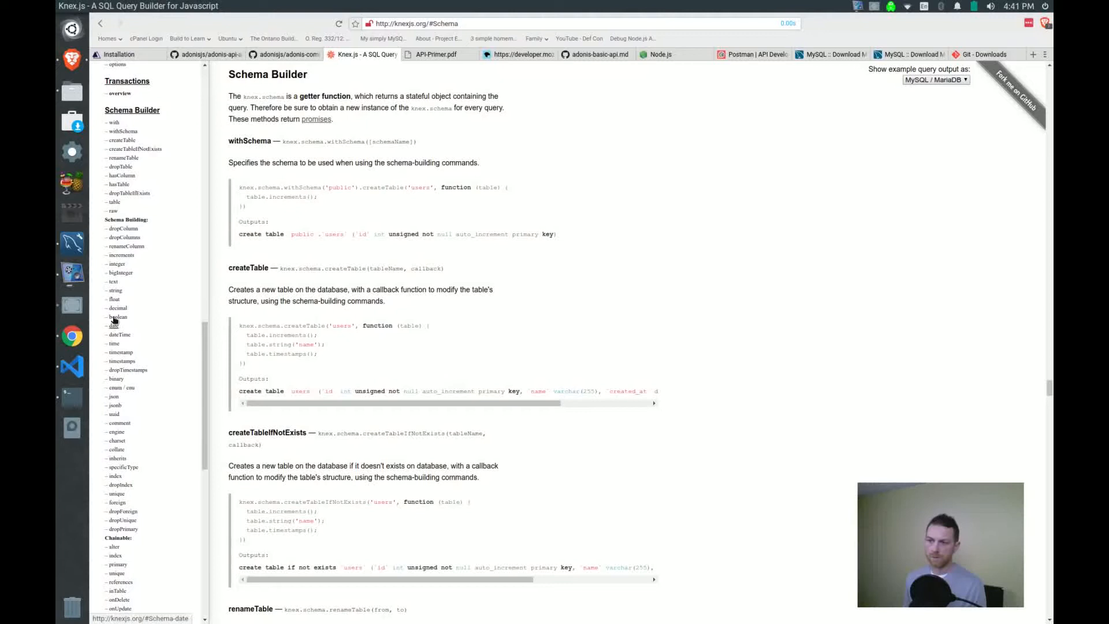
{"action": "left_click", "coordinate": [114, 290]}
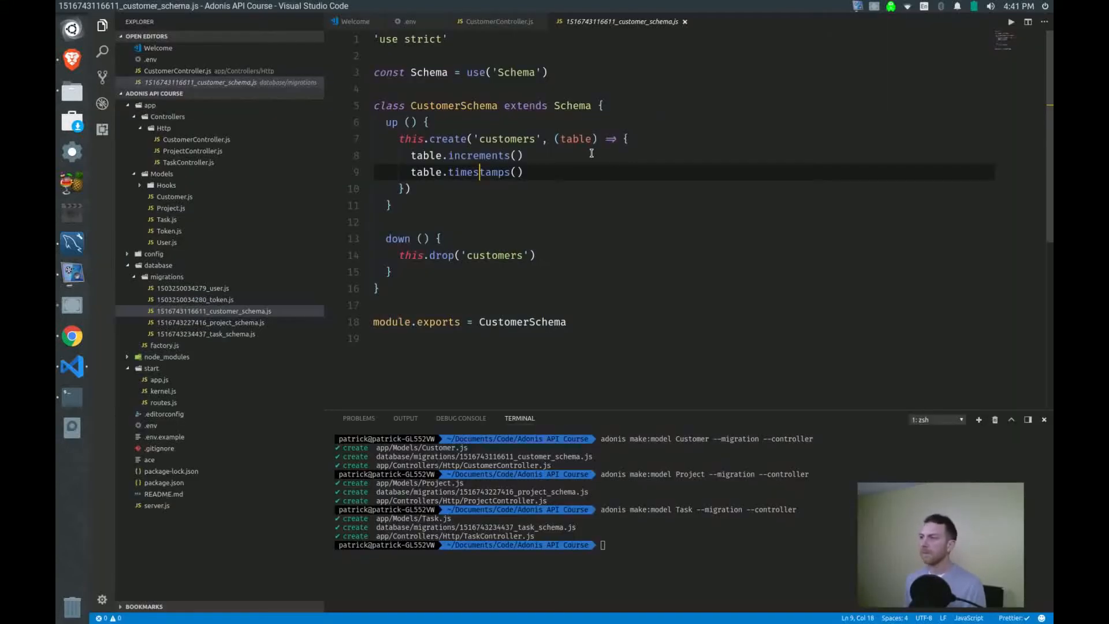
- Add table.string('name') and table.string('description') after timestamps in customer_schema.js
{"action": "type", "text": "table."}
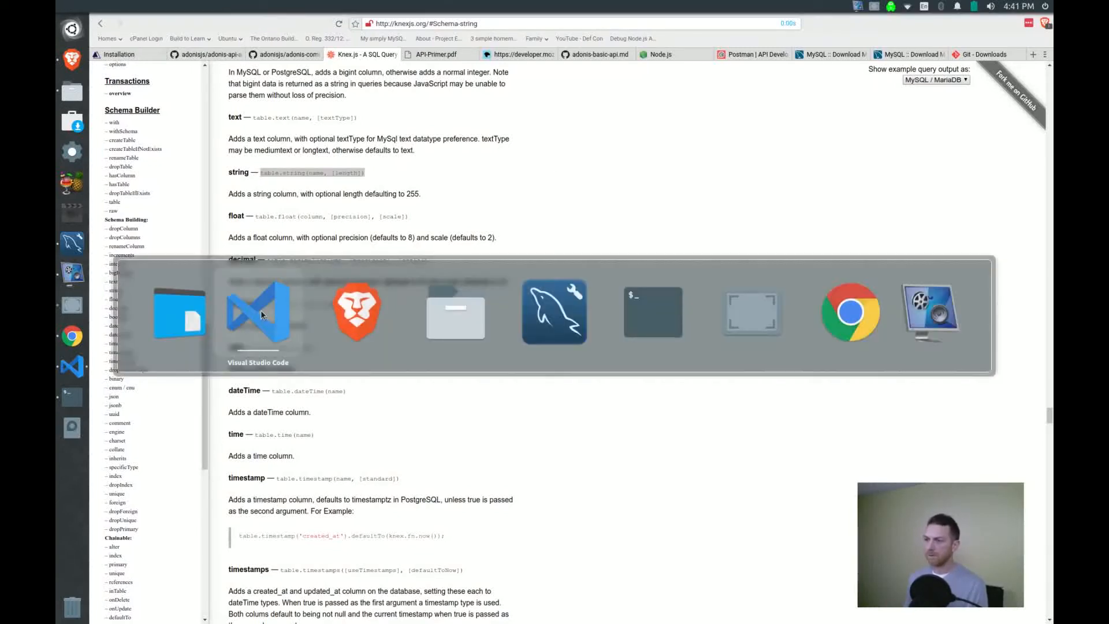
{"action": "left_click", "coordinate": [258, 314]}
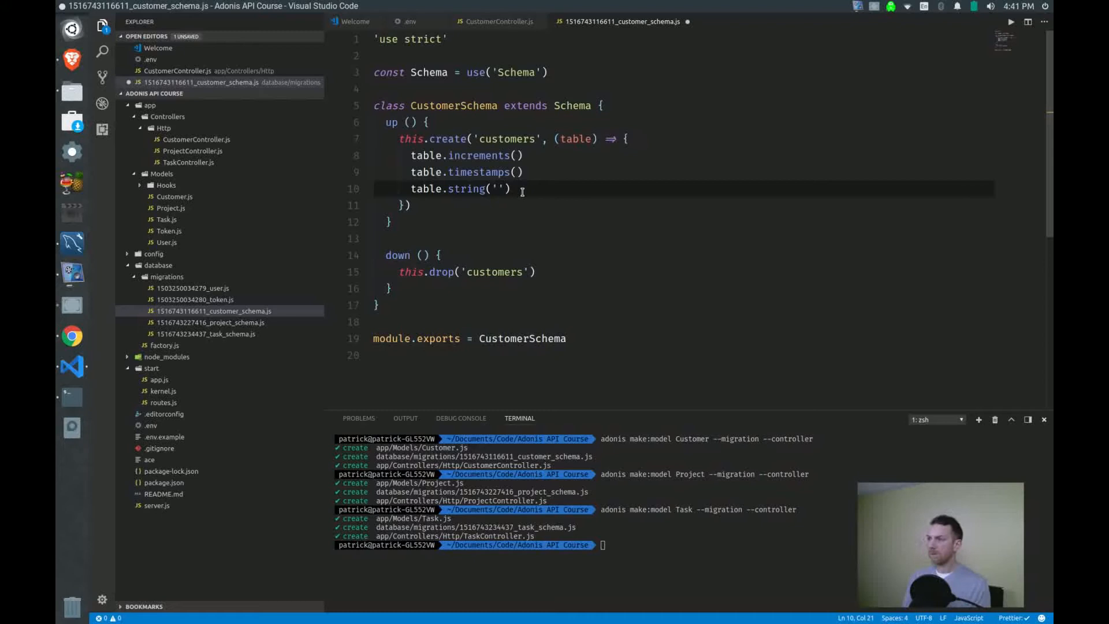
{"action": "type", "text": "name"}
{"action": "type", "text": "table.string('de"}
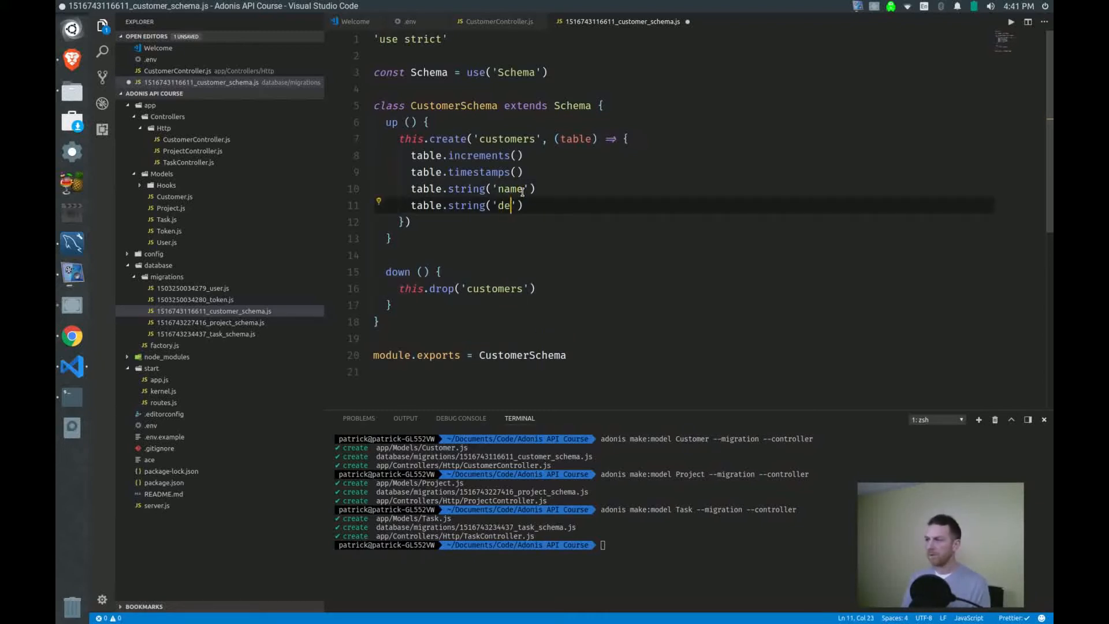
{"action": "type", "text": "scription"}
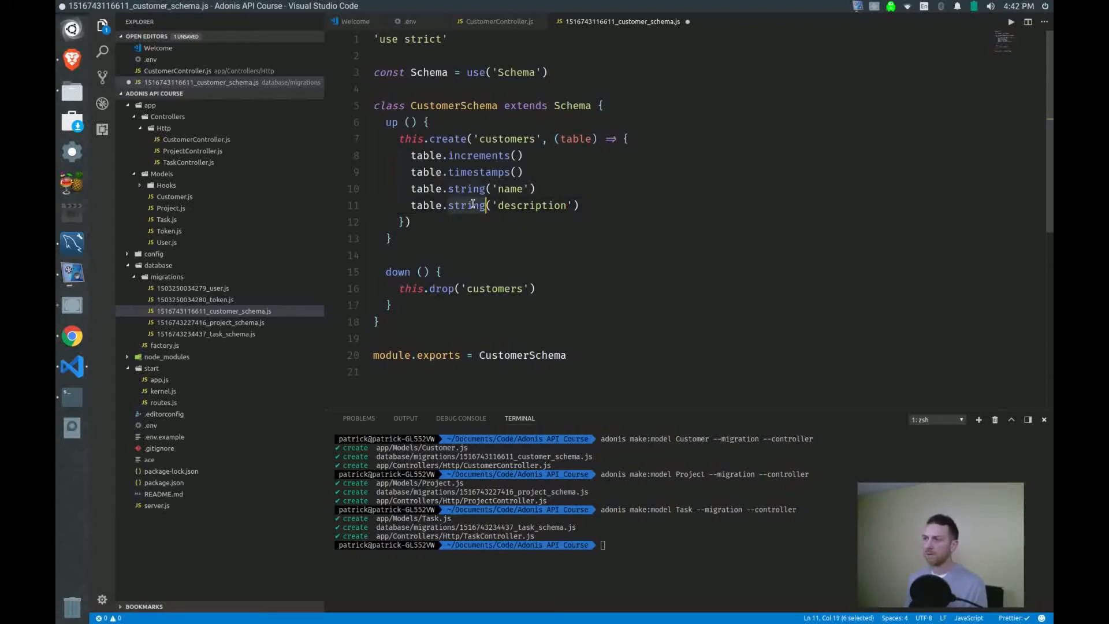
{"action": "left_click", "coordinate": [72, 335]}
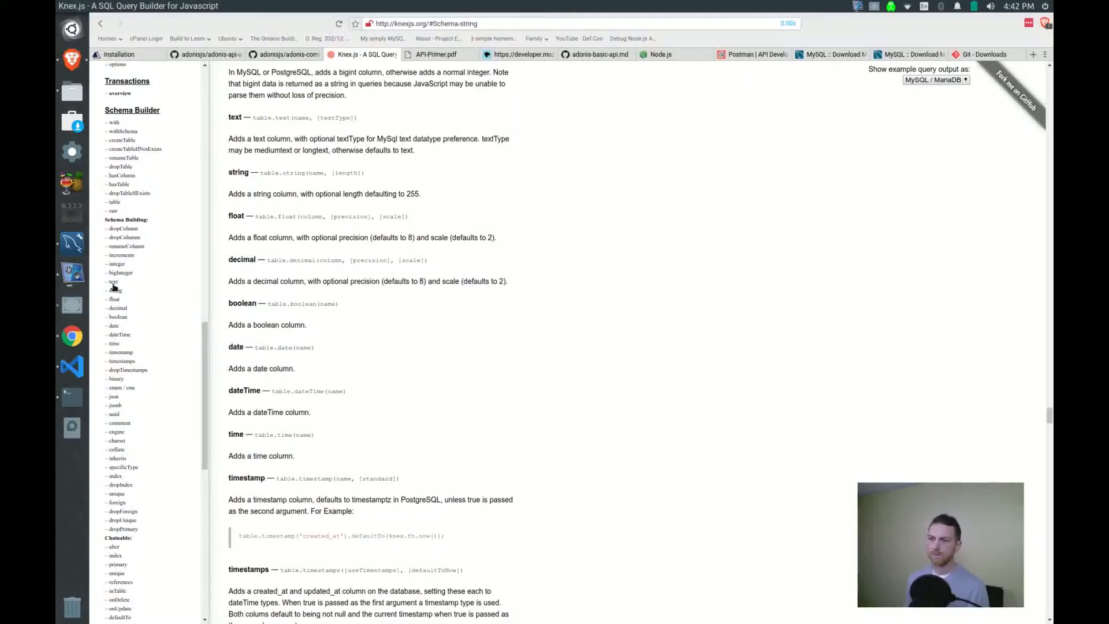
- Look up the Knex.js text column type and select its method name
{"action": "left_click", "coordinate": [113, 282]}
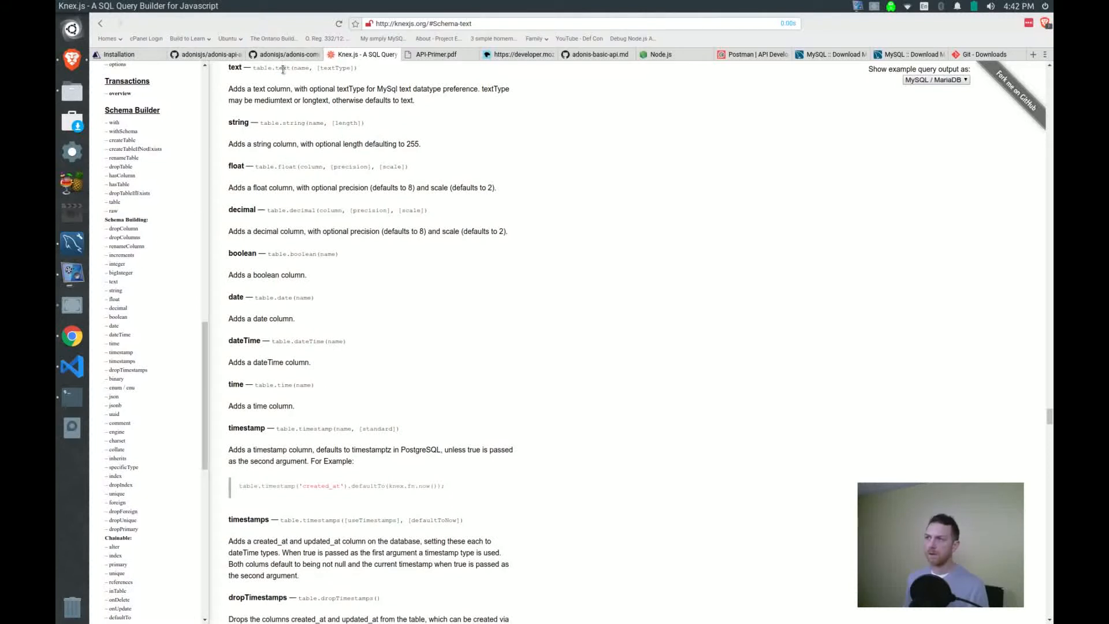
{"action": "double_click", "coordinate": [282, 67]}
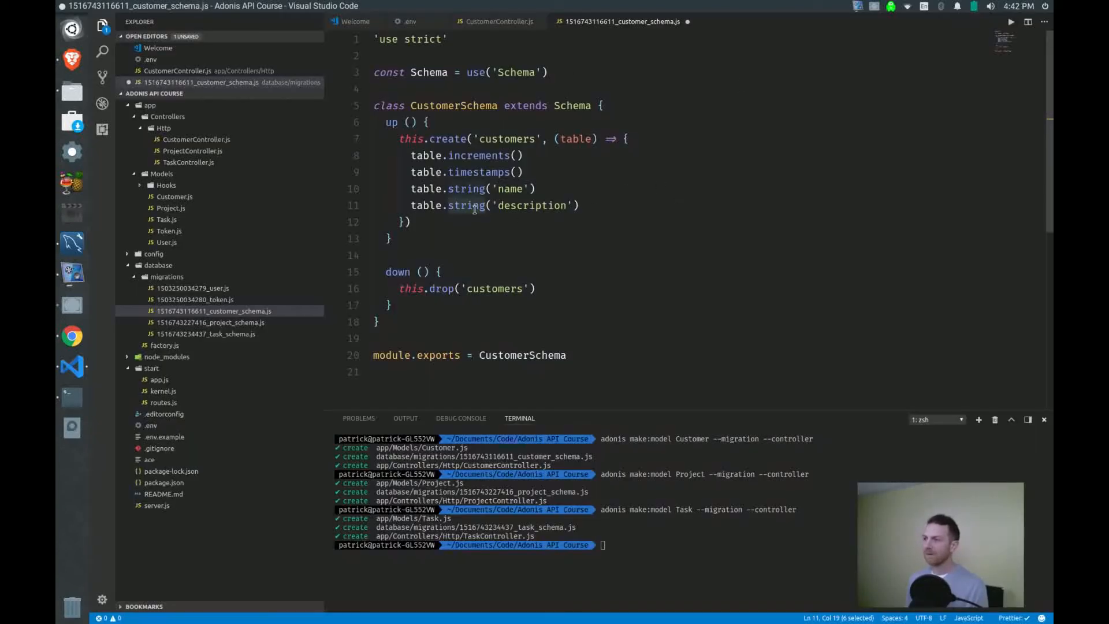
- Make the customers description a text column and add name and description to project_schema.js
{"action": "type", "text": "text"}
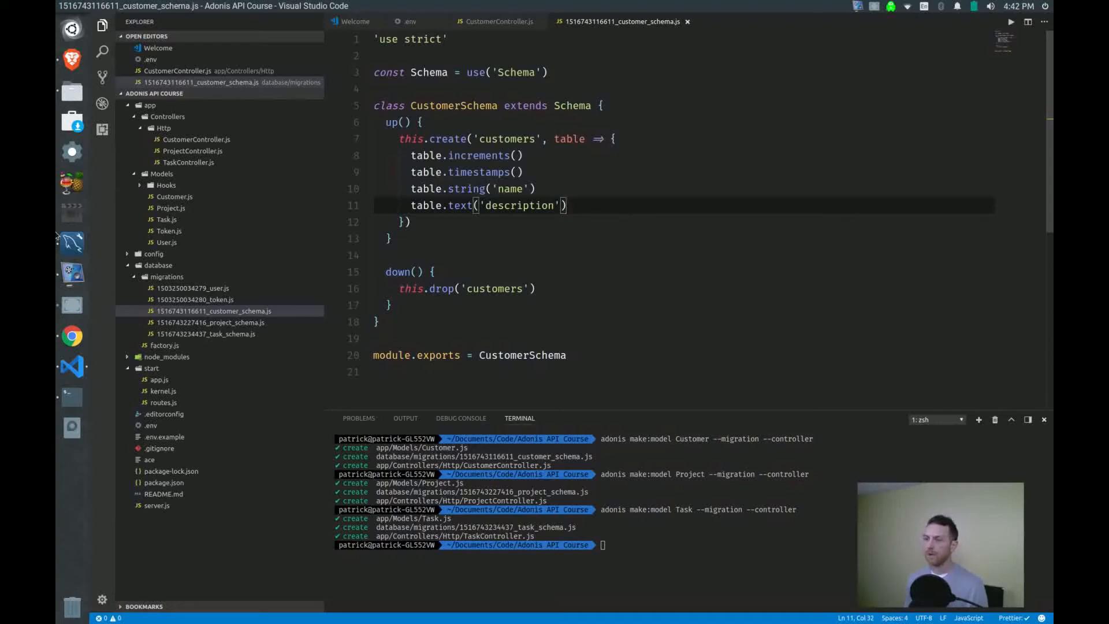
{"action": "left_click", "coordinate": [210, 334]}
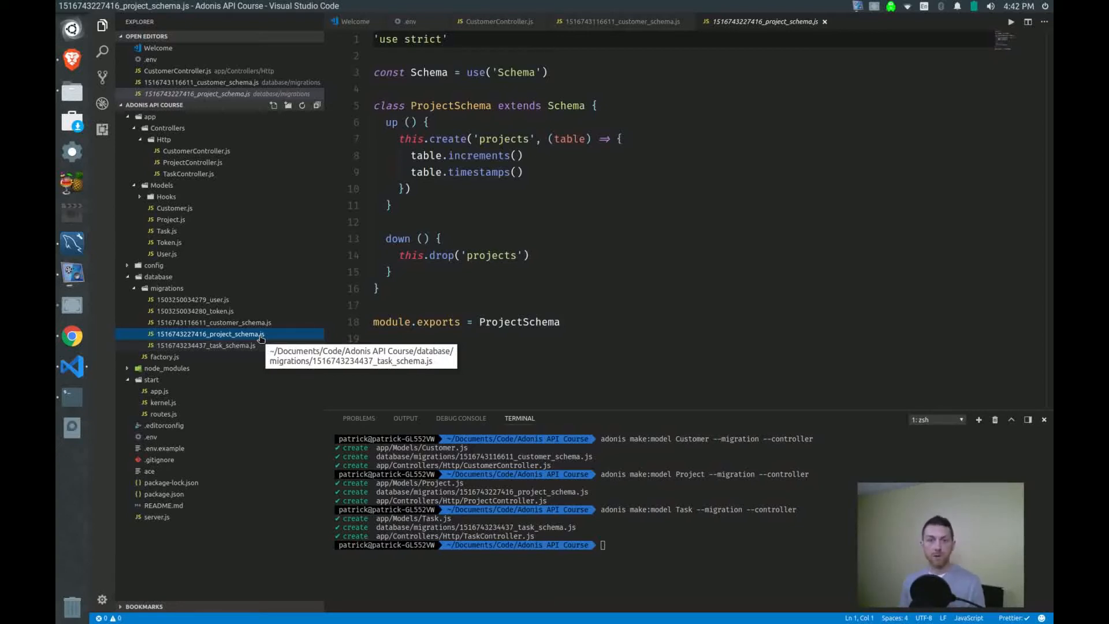
{"action": "left_click", "coordinate": [523, 172]}
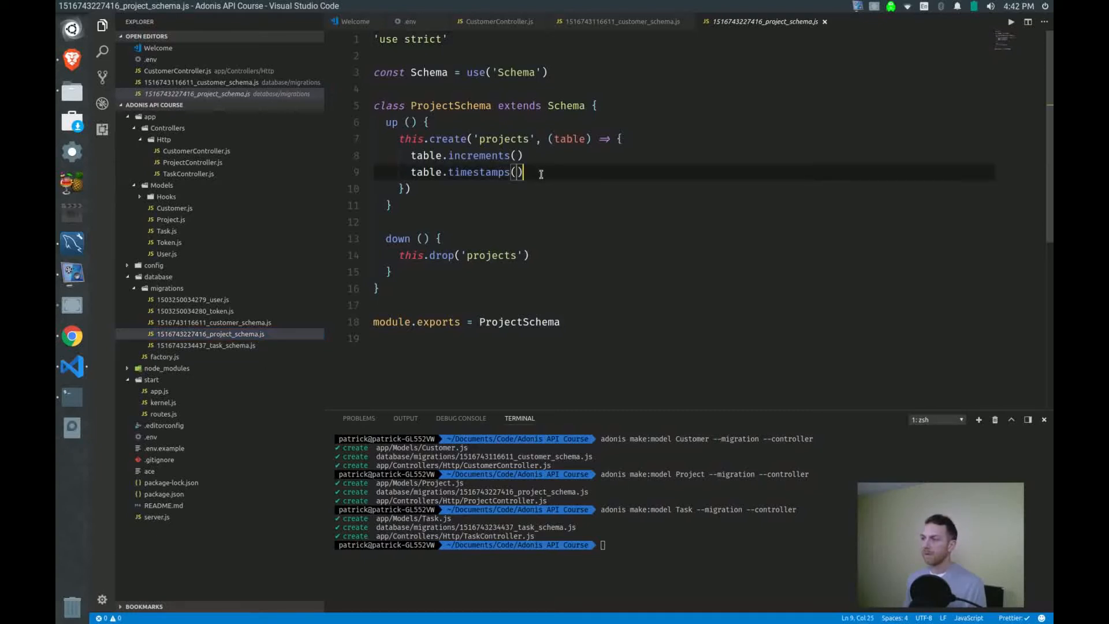
{"action": "left_click", "coordinate": [618, 21]}
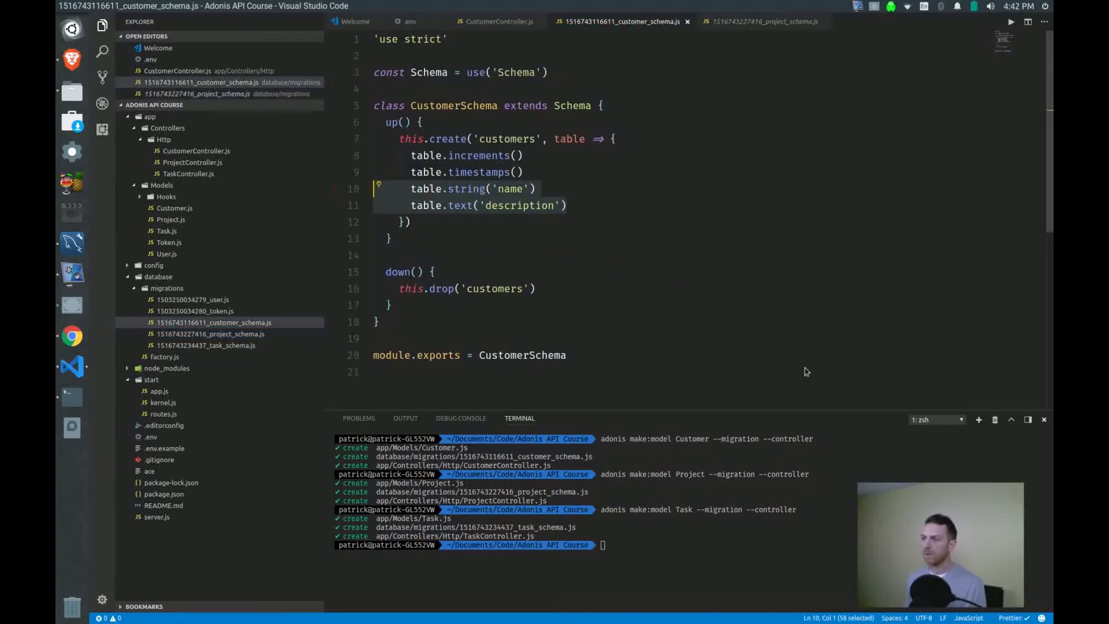
{"action": "left_click", "coordinate": [765, 21]}
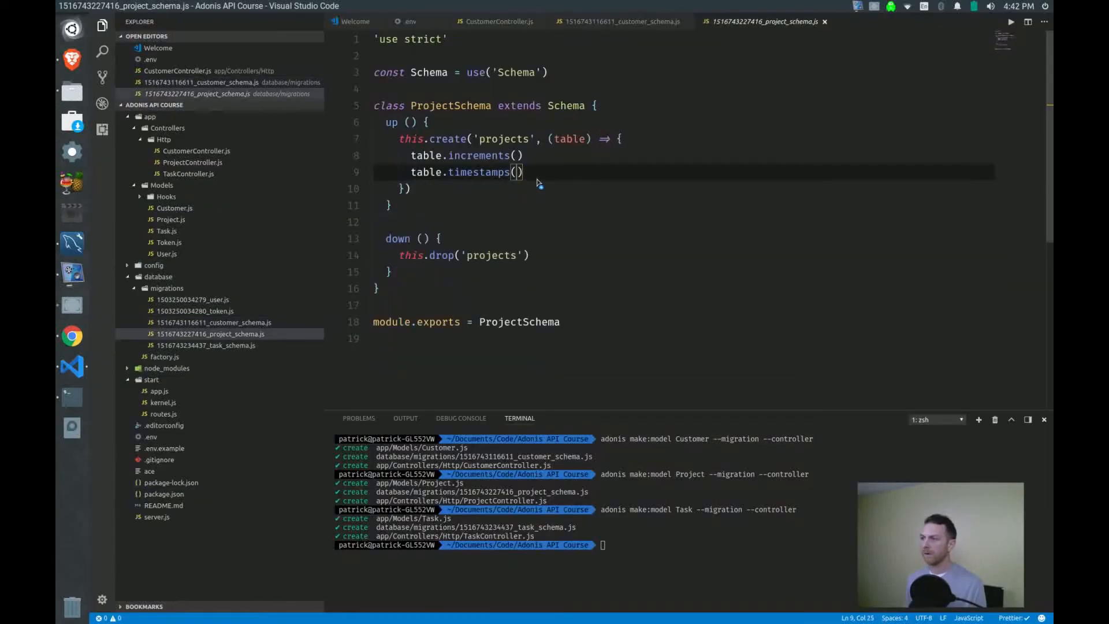
{"action": "type", "text": "table.string('name')"}
{"action": "type", "text": "table.text('description')"}
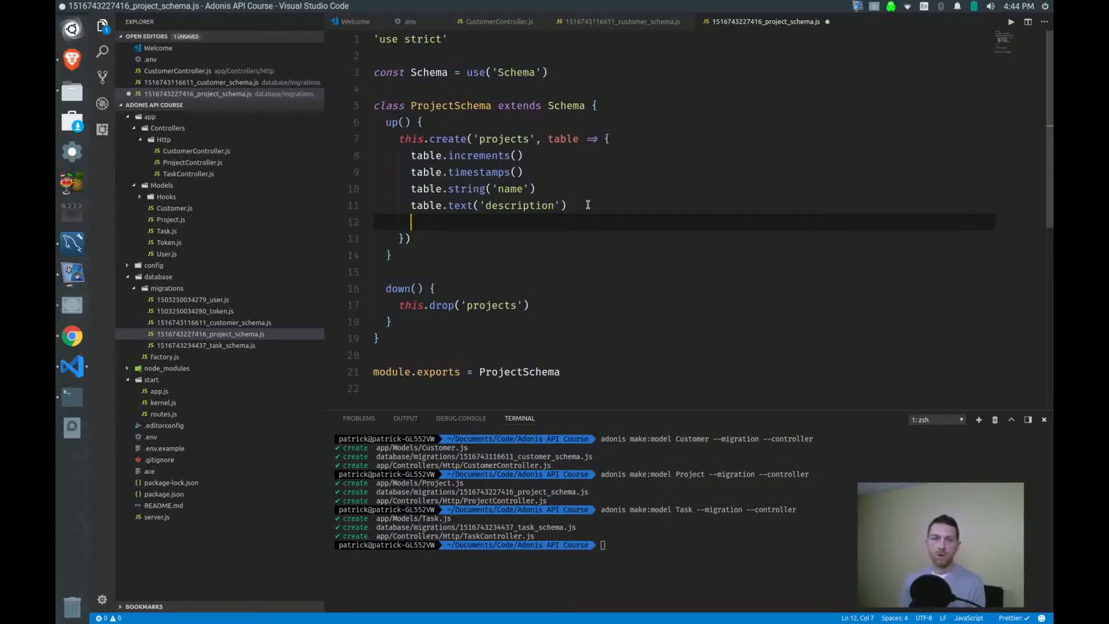
{"action": "left_click", "coordinate": [623, 21]}
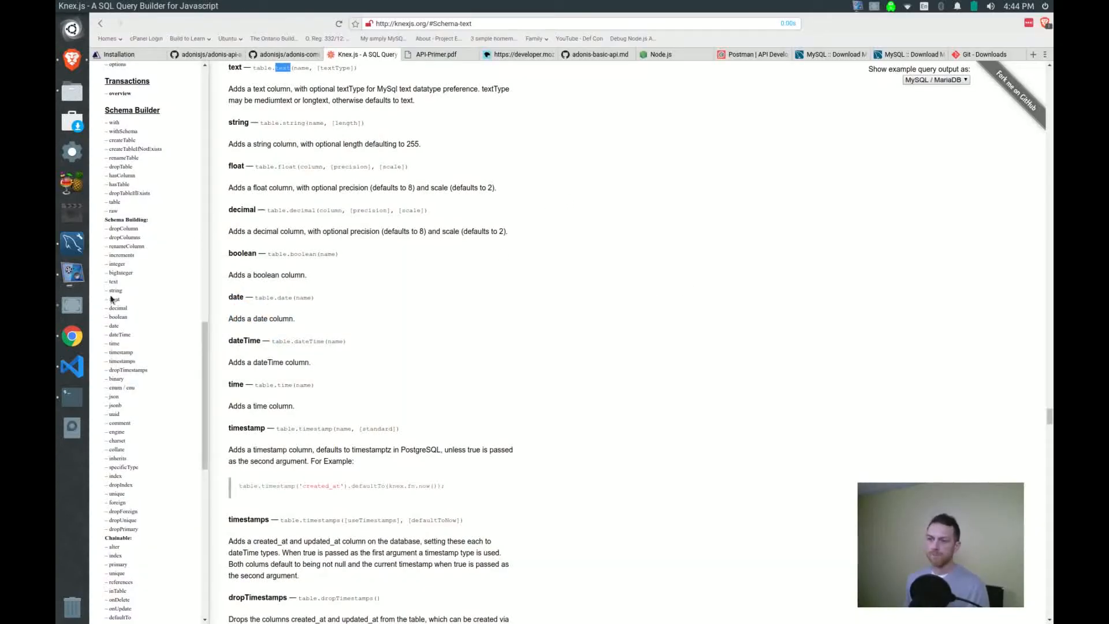
{"action": "mouse_move", "coordinate": [116, 502]}
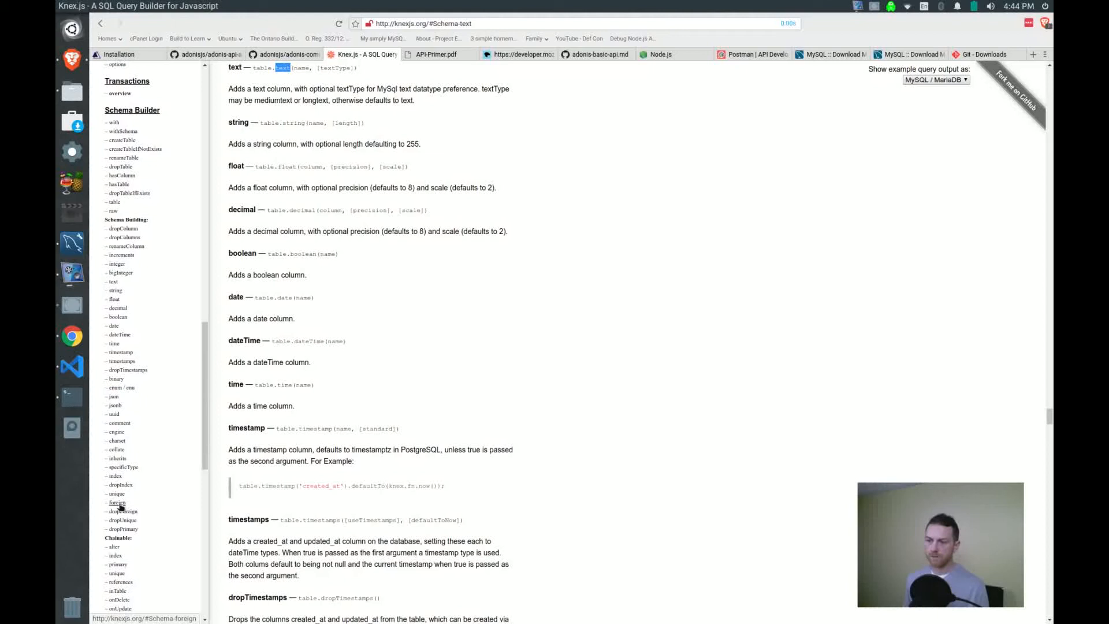
- Select the Knex example lines for an unsigned user_id column and its foreign key
{"action": "left_click", "coordinate": [115, 503]}
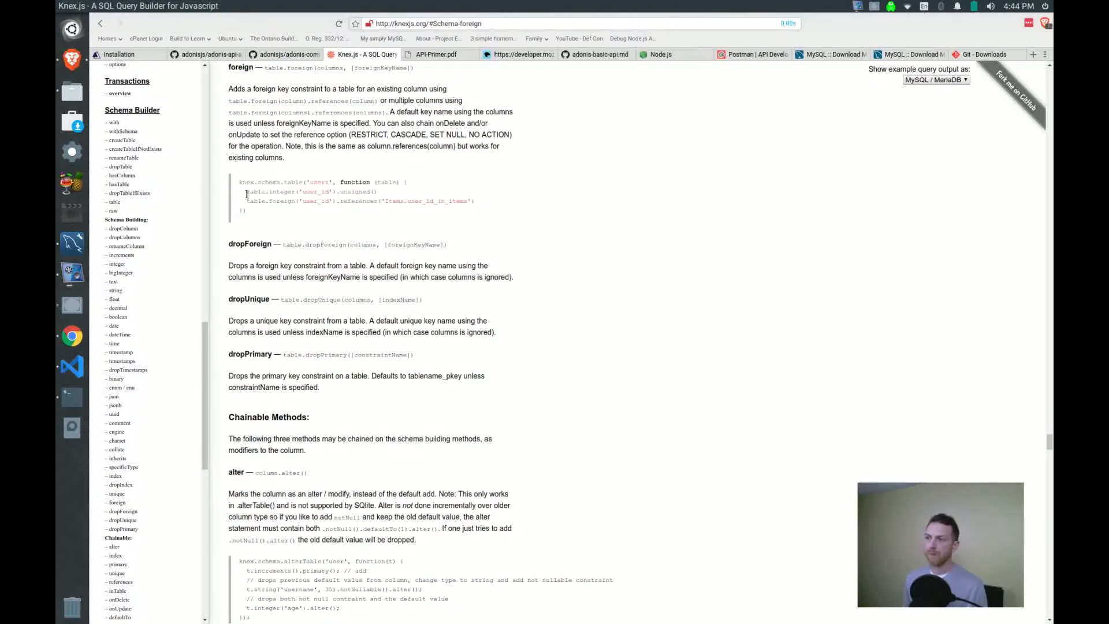
{"action": "left_click_drag", "start_coordinate": [244, 191], "coordinate": [497, 208]}
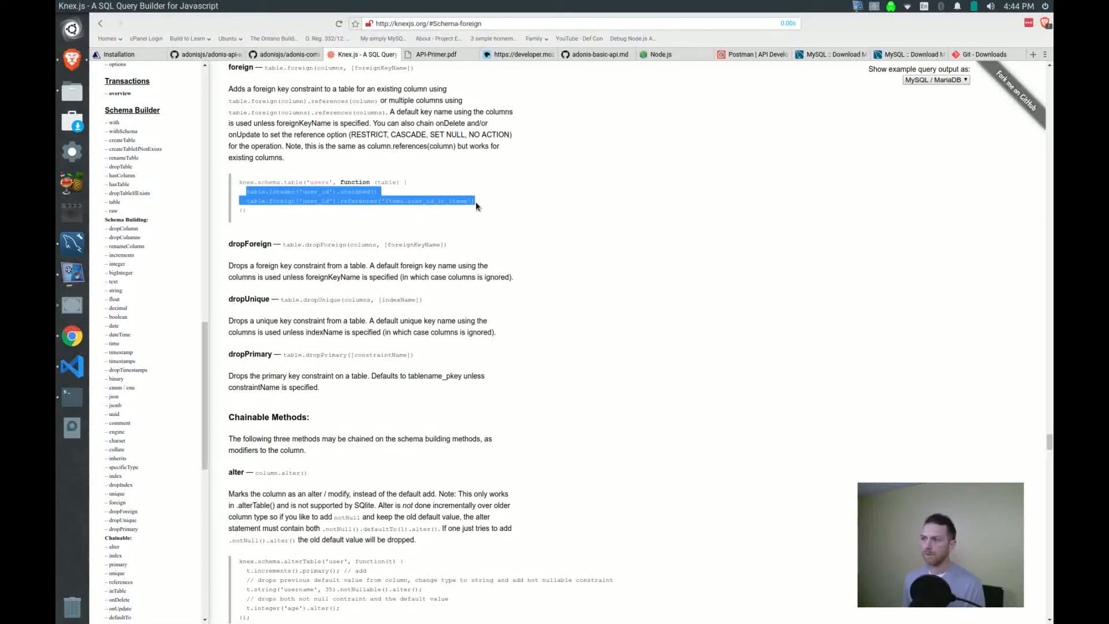
{"action": "mouse_move", "coordinate": [476, 210]}
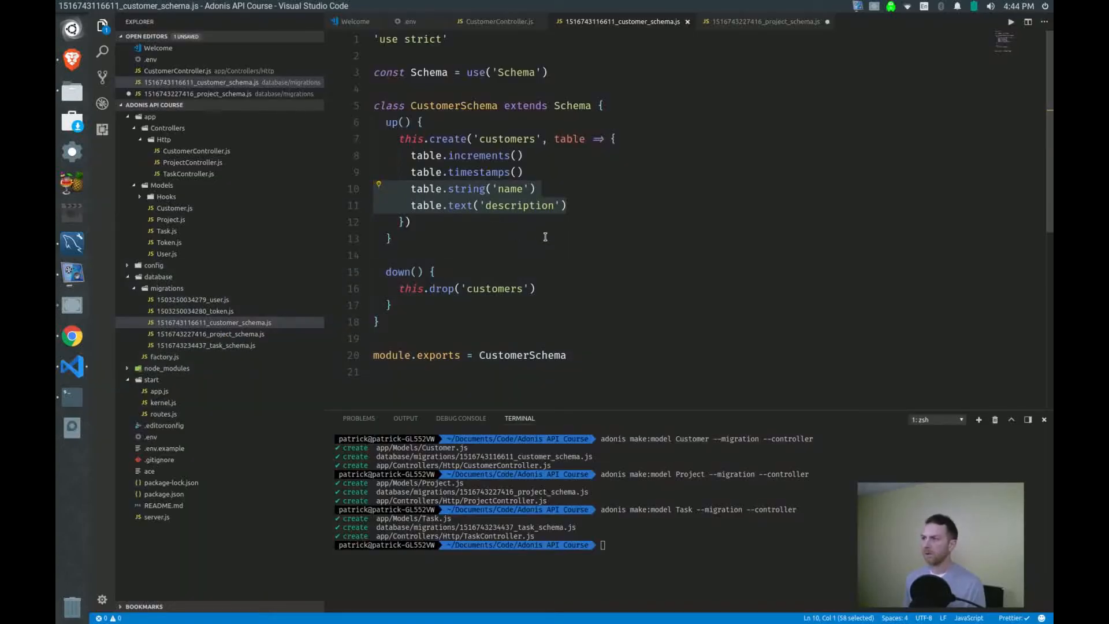
- Add an unsigned customer_id column and a foreign key referencing customers to project_schema.js
{"action": "left_click", "coordinate": [764, 22]}
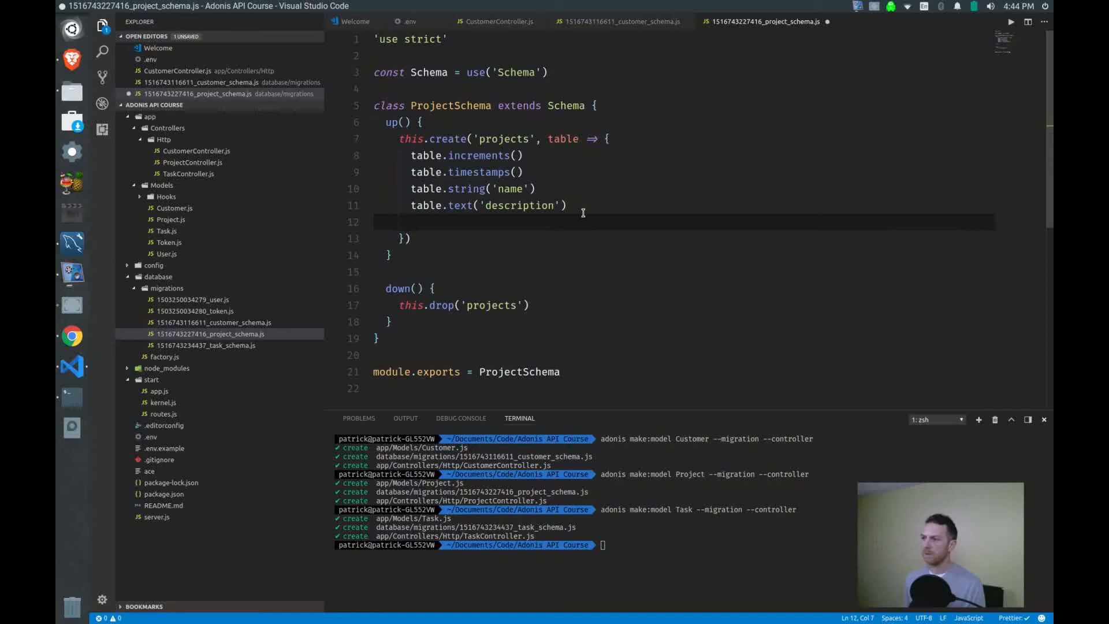
{"action": "type", "text": "table.integer('user_id').unsigned()"}
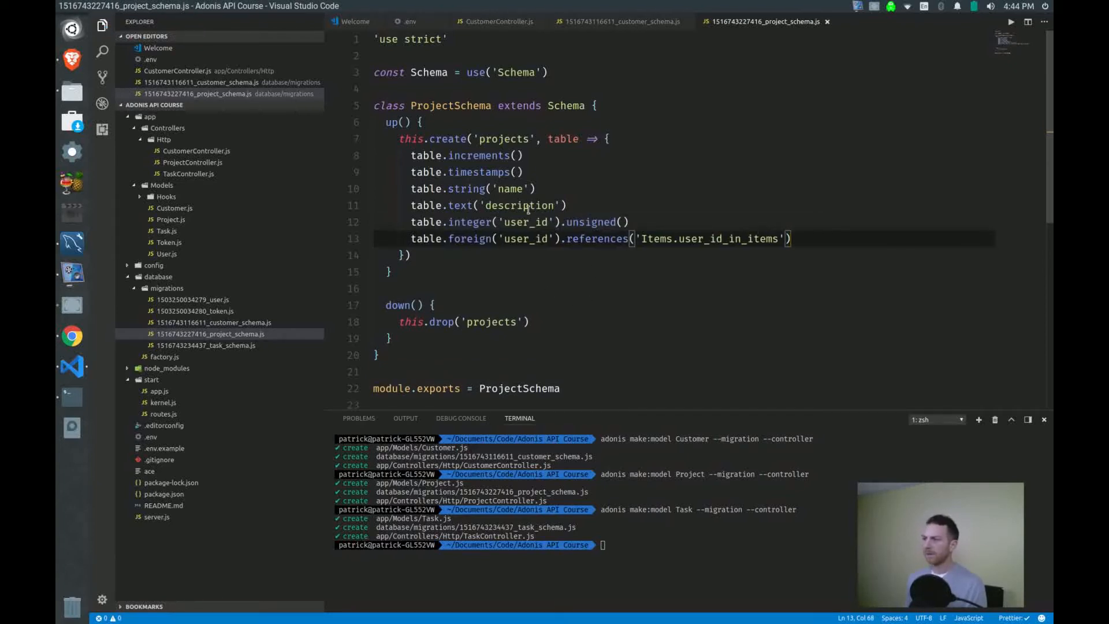
{"action": "left_click", "coordinate": [529, 222]}
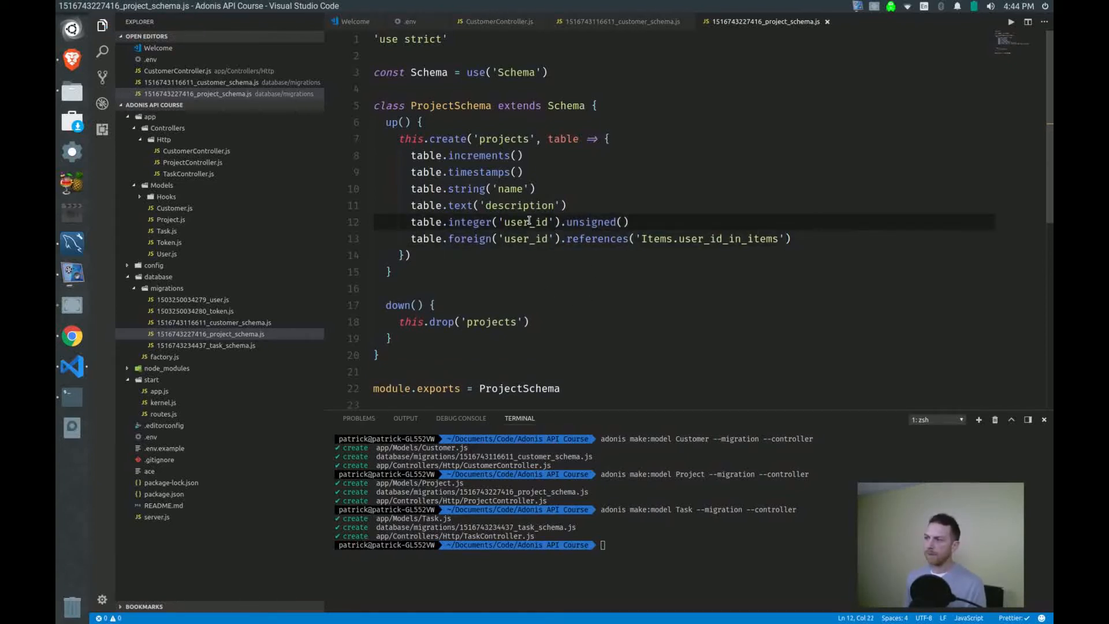
{"action": "double_click", "coordinate": [529, 221]}
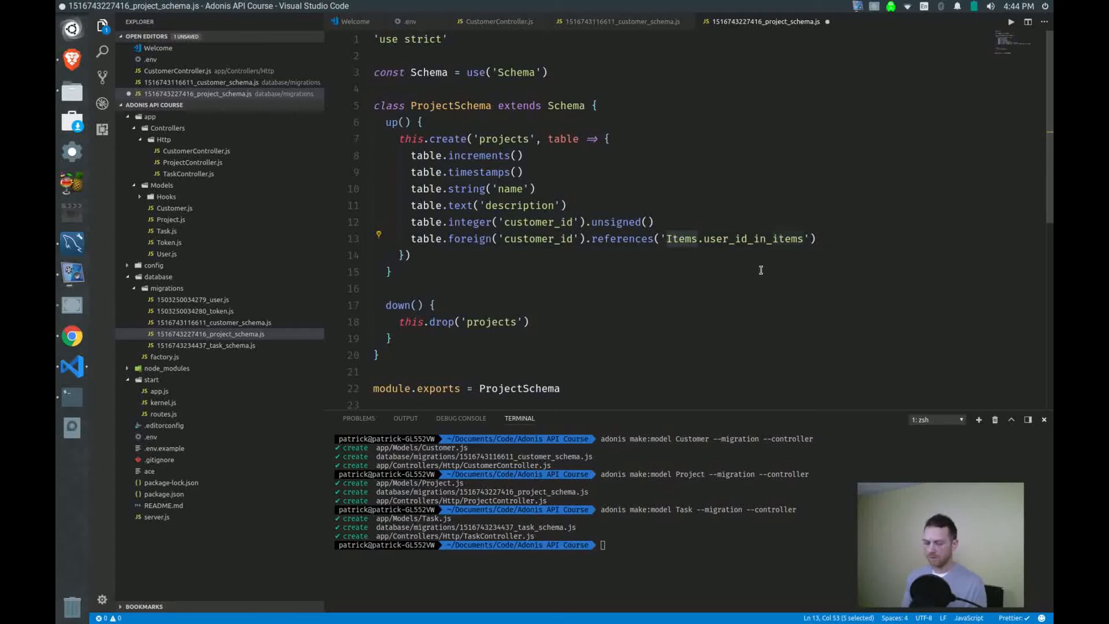
{"action": "type", "text": "cu"}
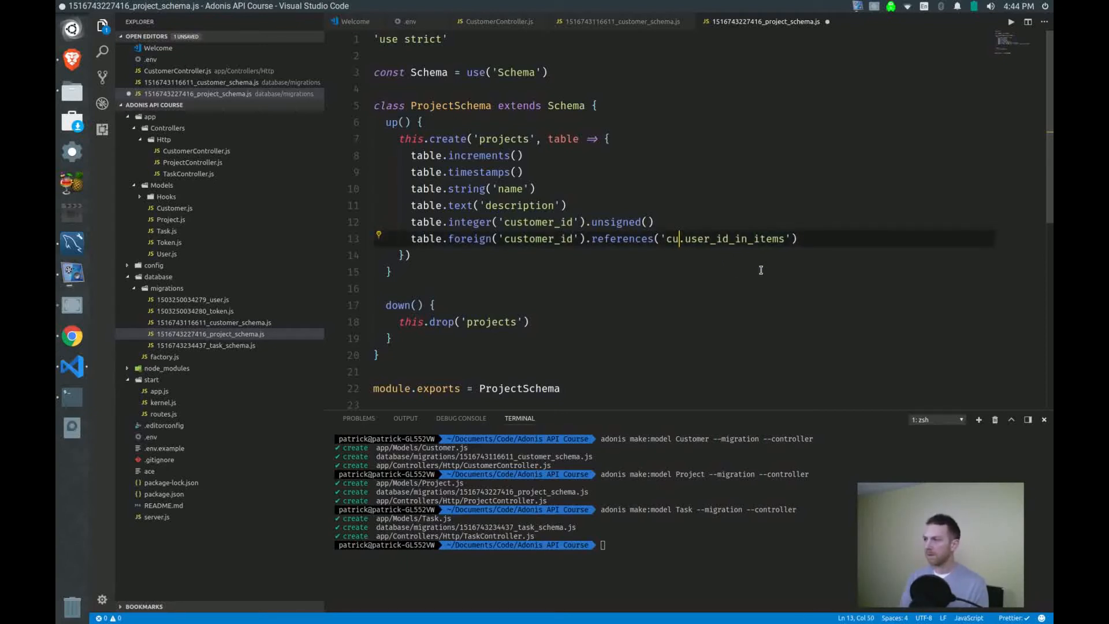
{"action": "type", "text": "stomers"}
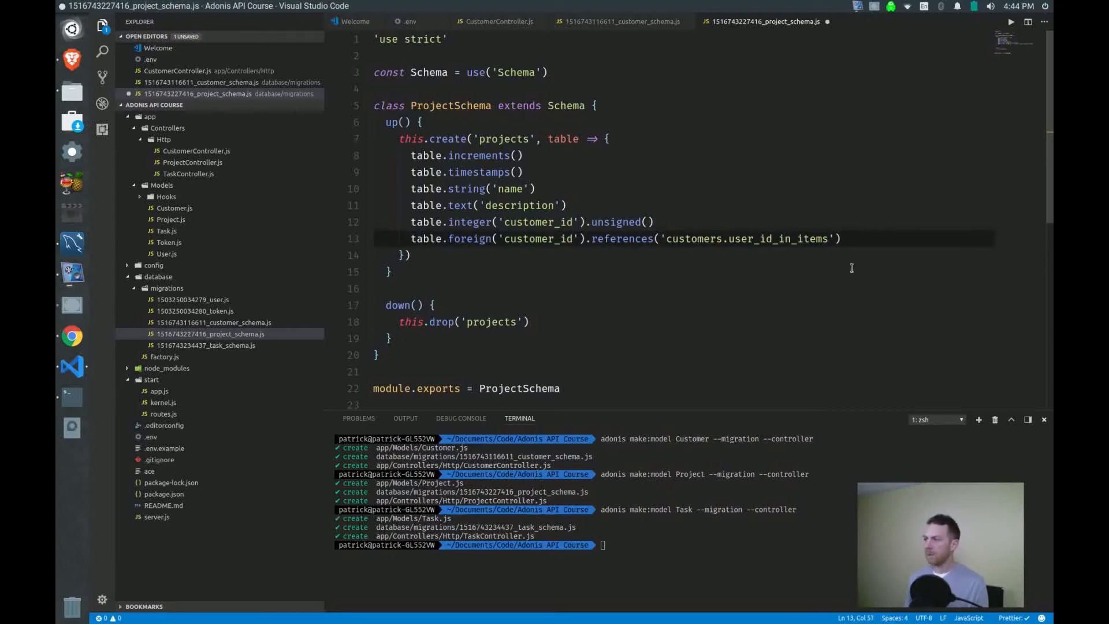
{"action": "double_click", "coordinate": [692, 238]}
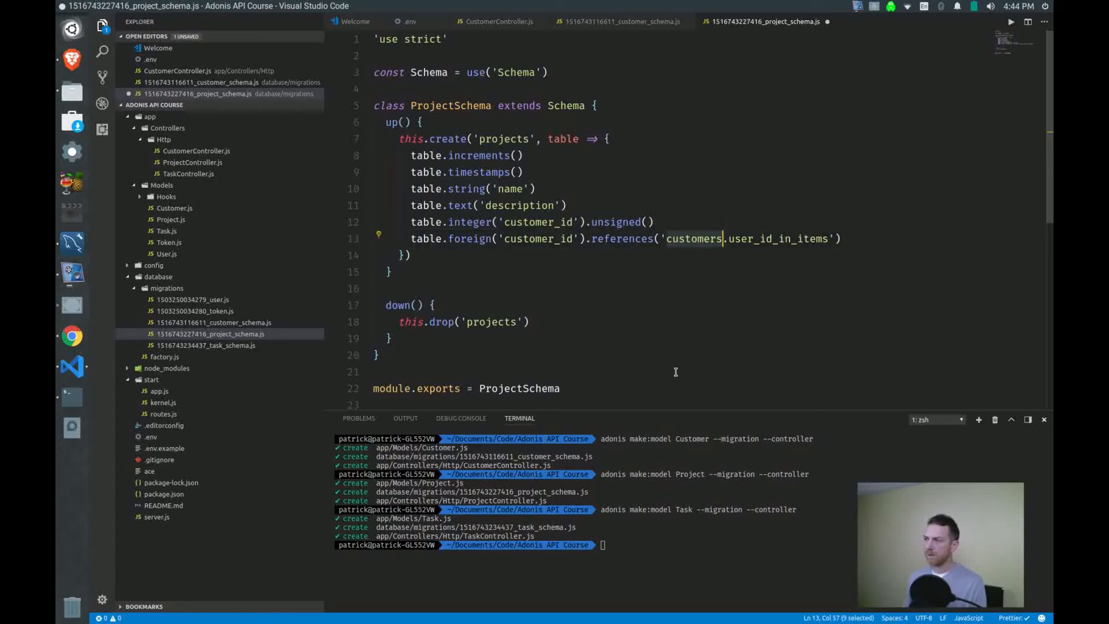
{"action": "left_click", "coordinate": [618, 21]}
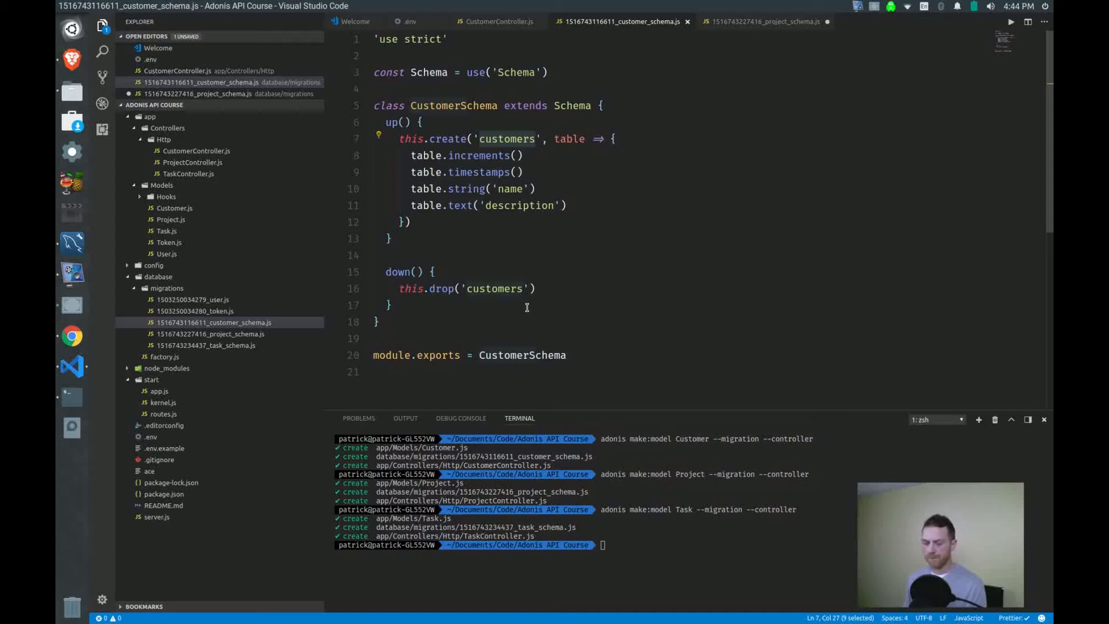
{"action": "left_click", "coordinate": [763, 21]}
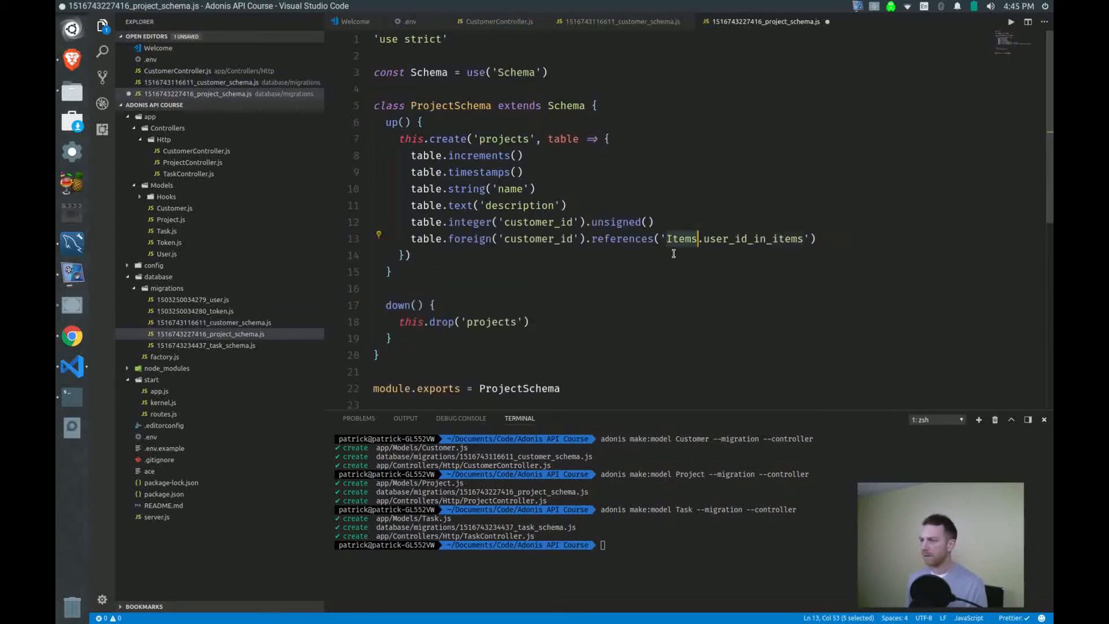
{"action": "mouse_move", "coordinate": [676, 245]}
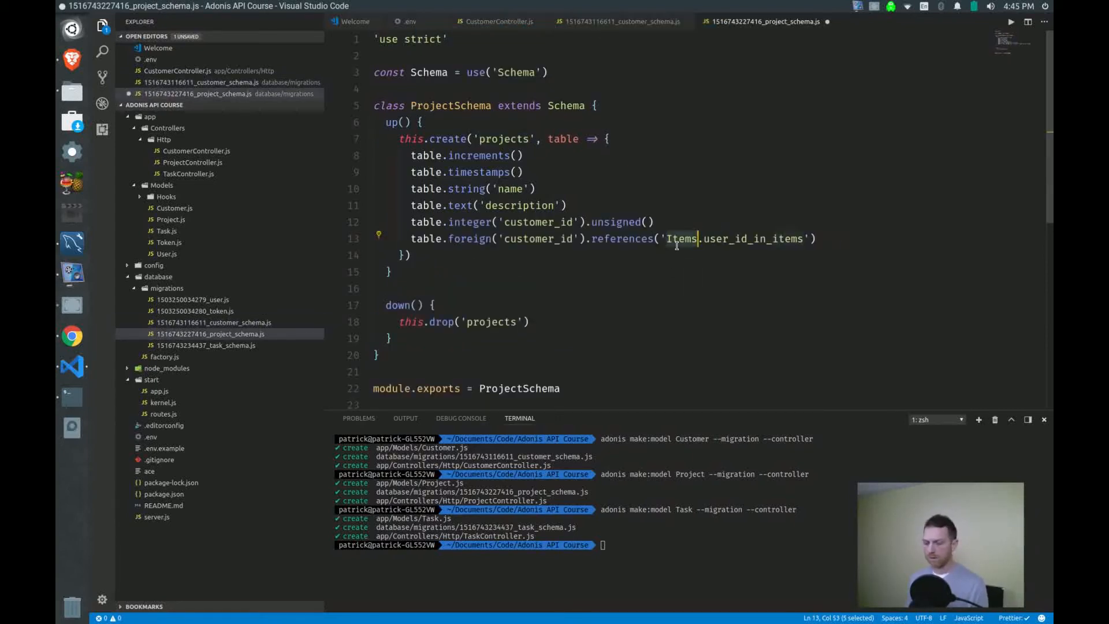
{"action": "type", "text": "customers"}
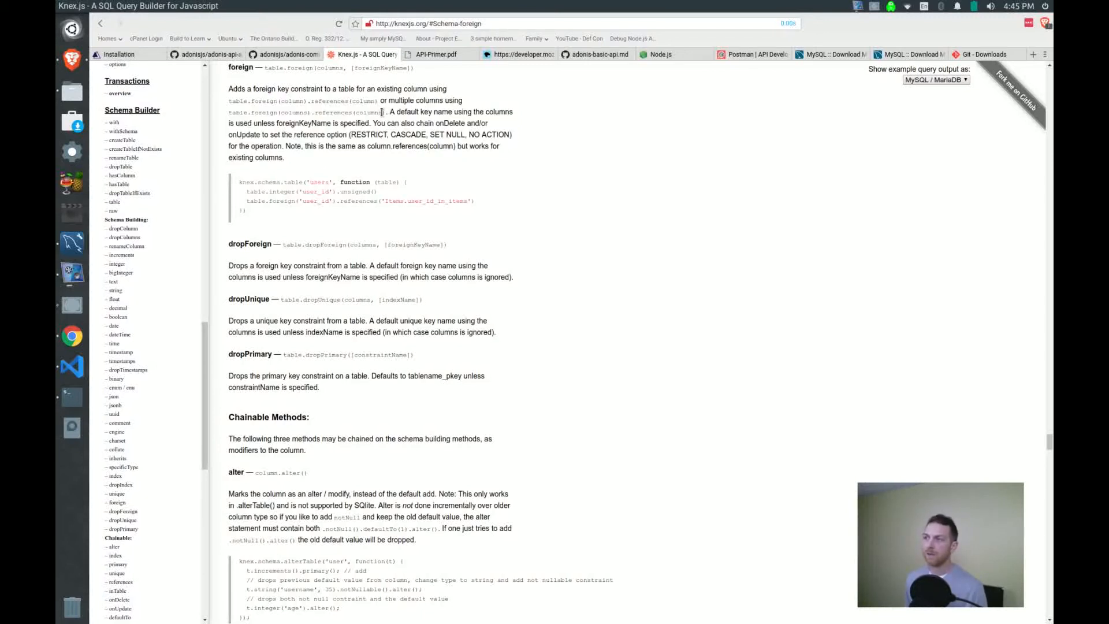
- Read the Knex onDelete note and change the projects foreign key to reference customers.id
{"action": "double_click", "coordinate": [450, 123]}
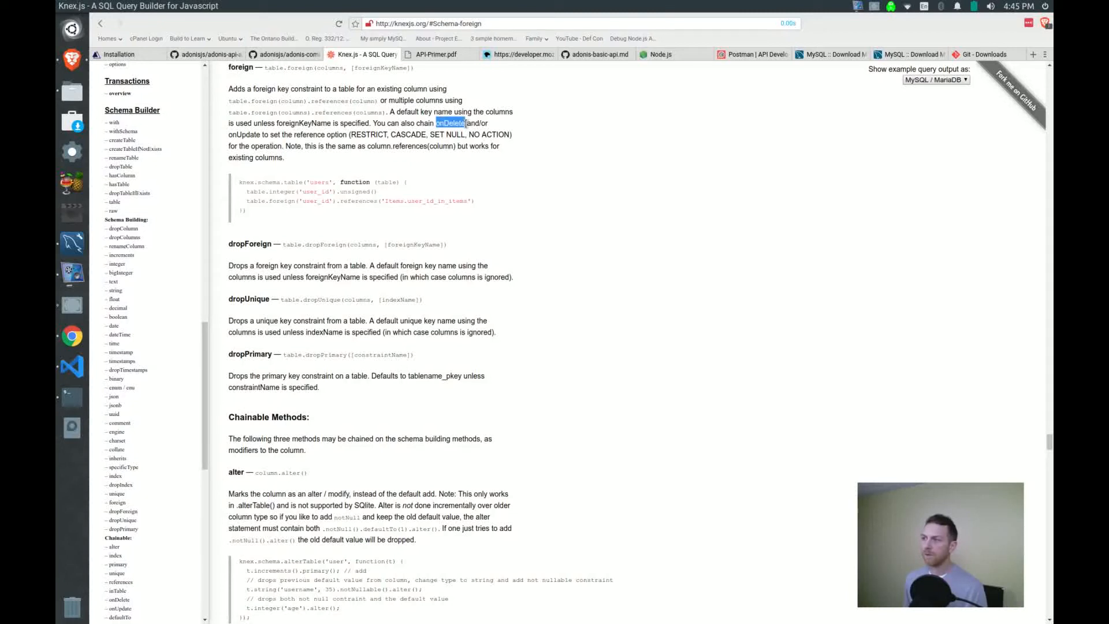
{"action": "mouse_move", "coordinate": [470, 216]}
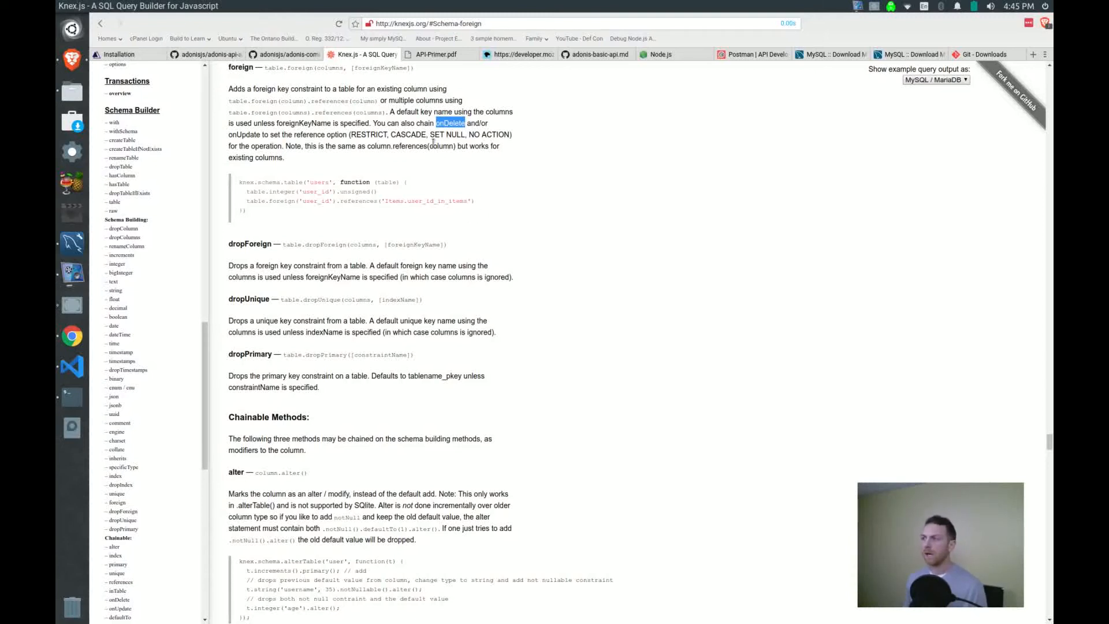
{"action": "double_click", "coordinate": [408, 134]}
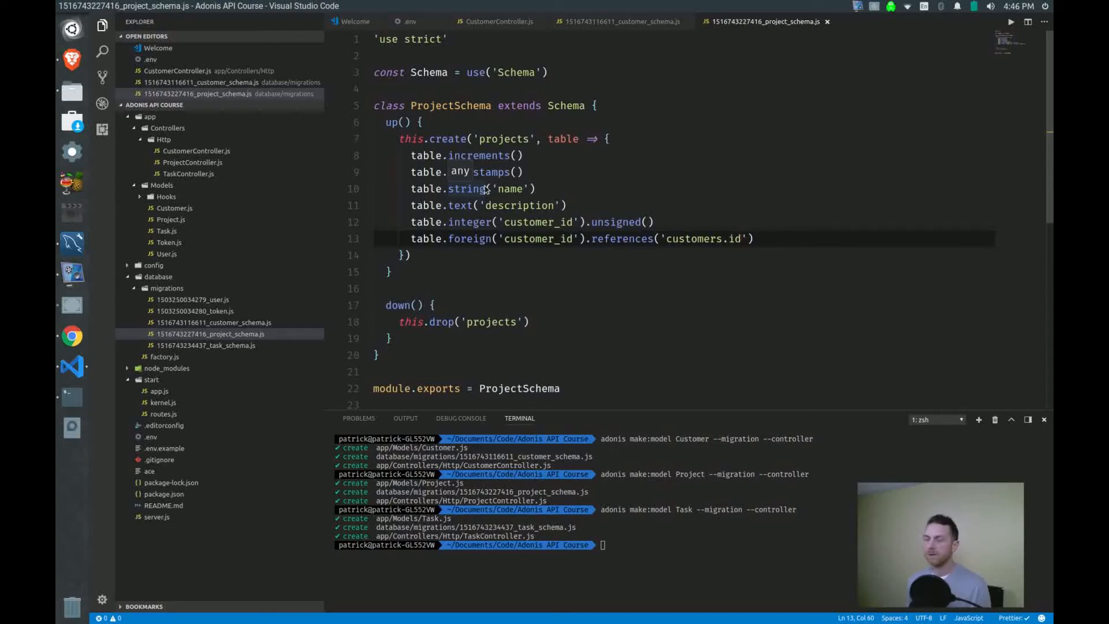
- Append .onDelete('cascade') to the customer_id foreign key in the projects migration
{"action": "type", "text": "timestamps"}
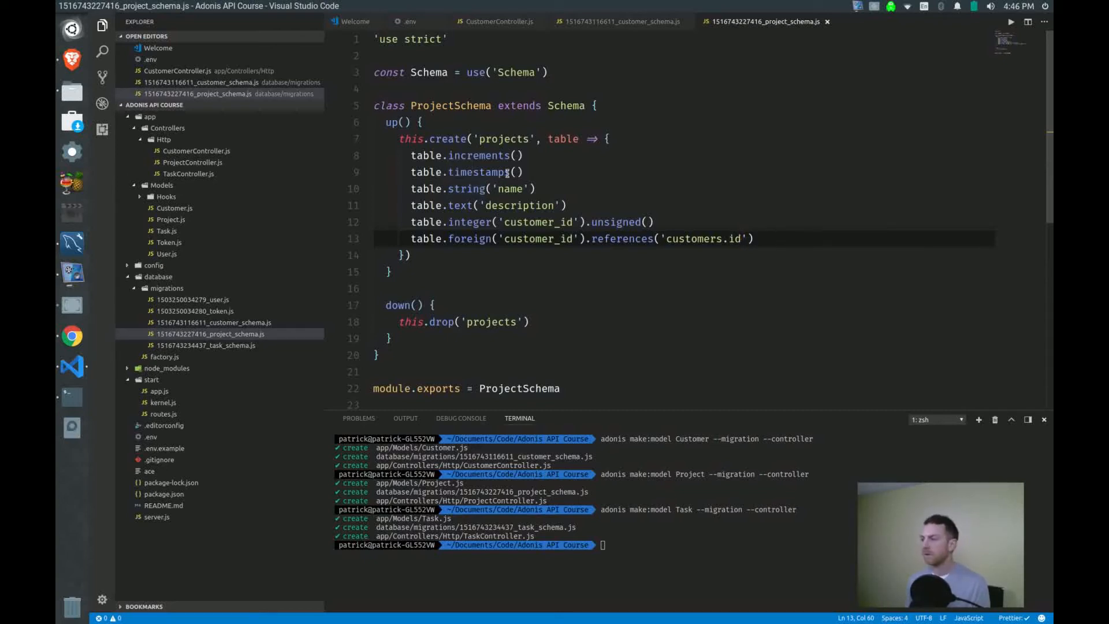
{"action": "type", "text": ".on"}
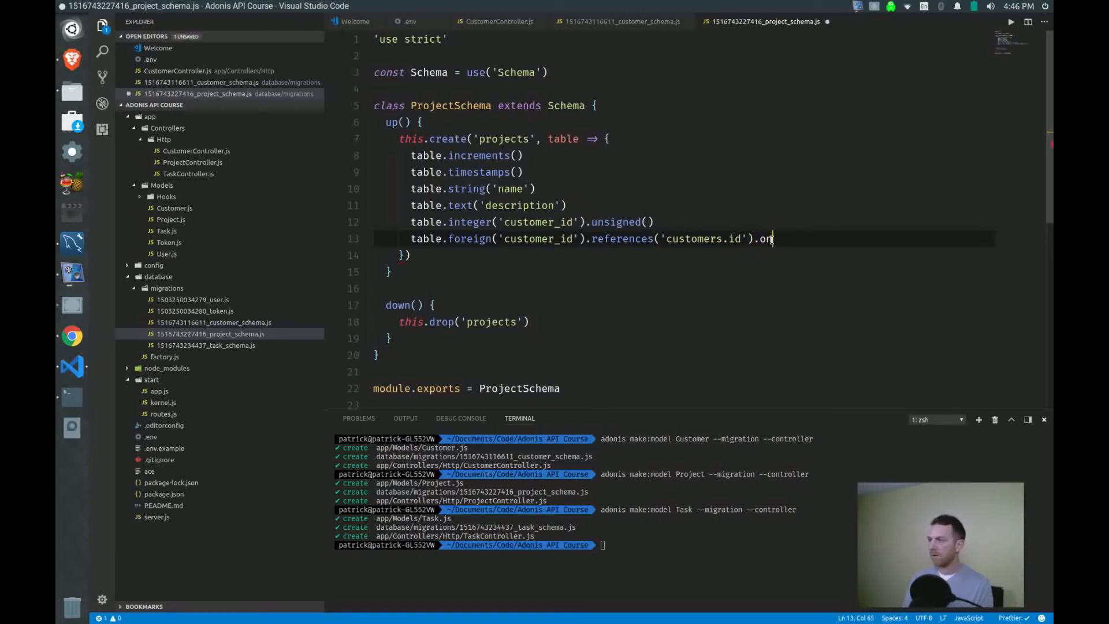
{"action": "type", "text": "Delete('')"}
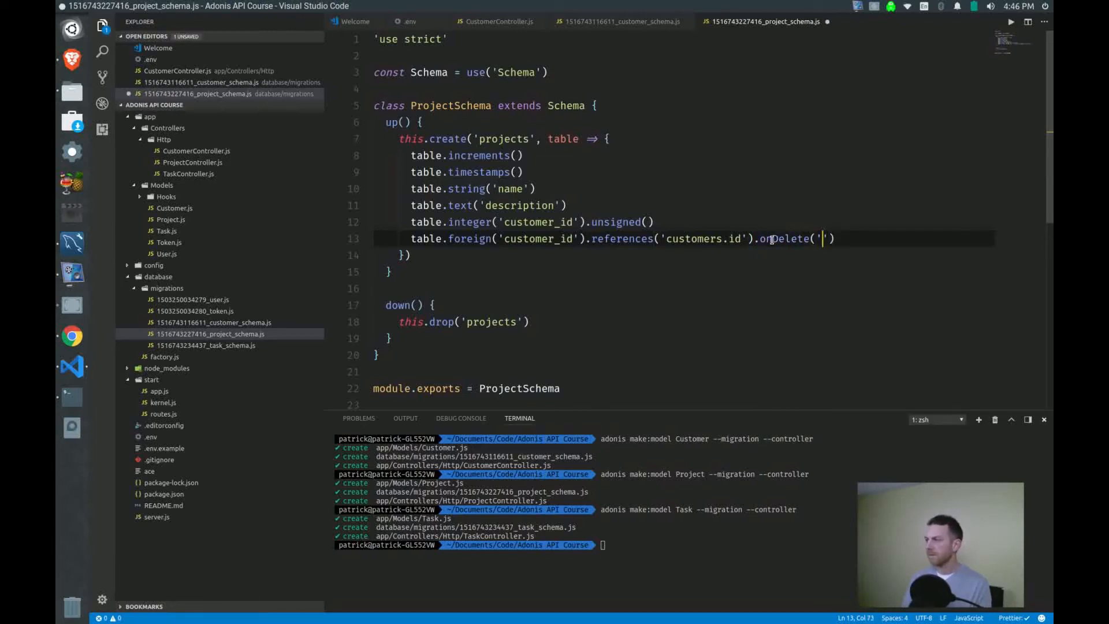
{"action": "type", "text": "cascade')"}
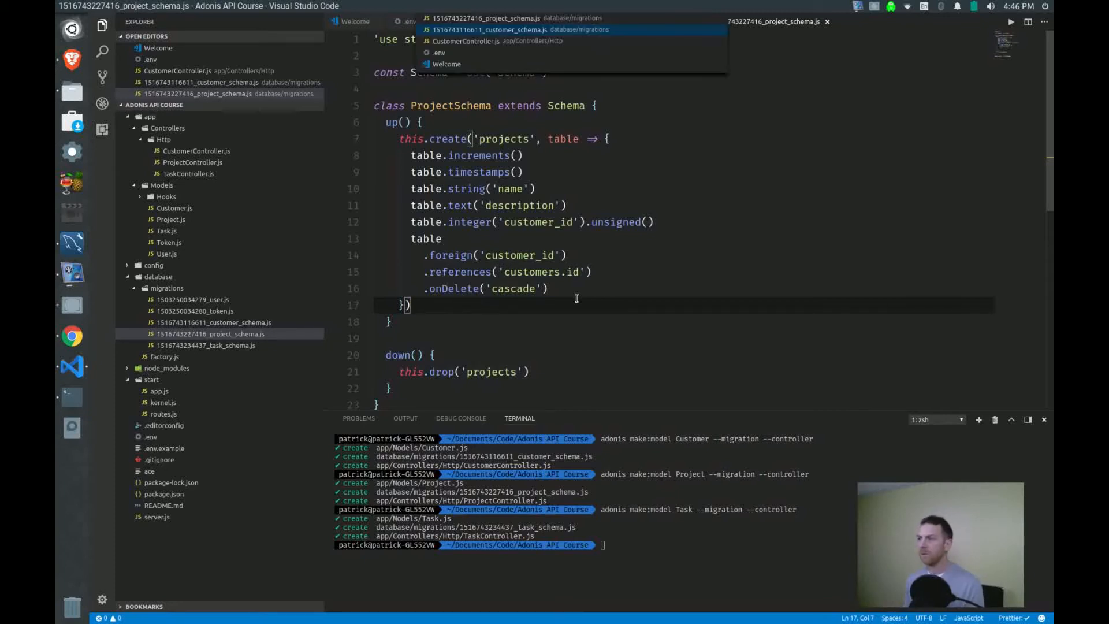
- Add name and description string columns to task_schema.js
{"action": "left_click", "coordinate": [489, 29]}
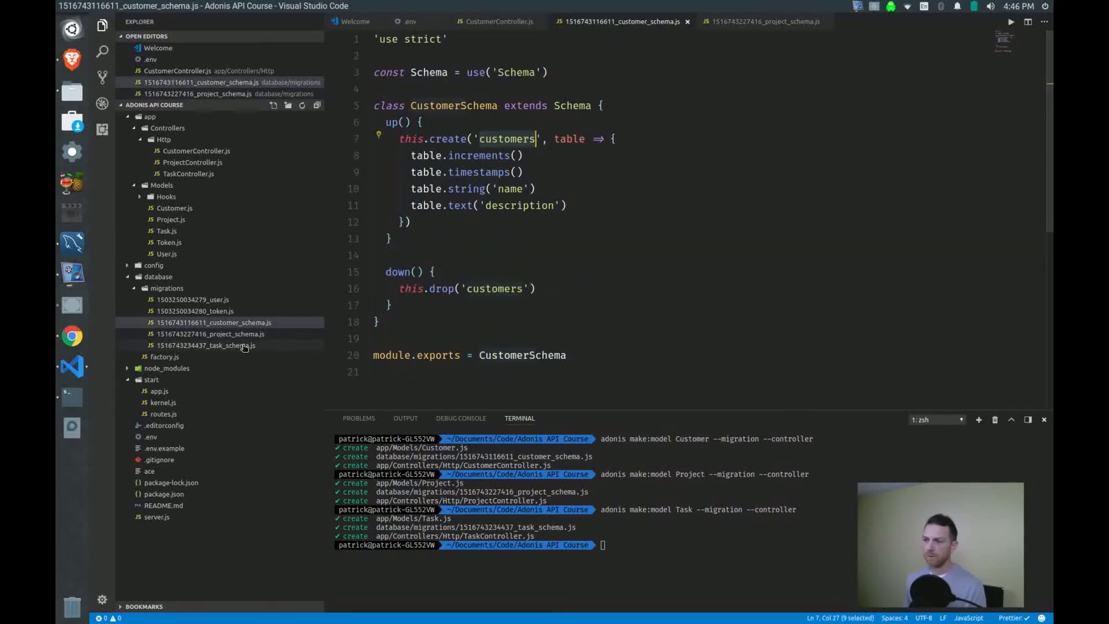
{"action": "left_click", "coordinate": [209, 345]}
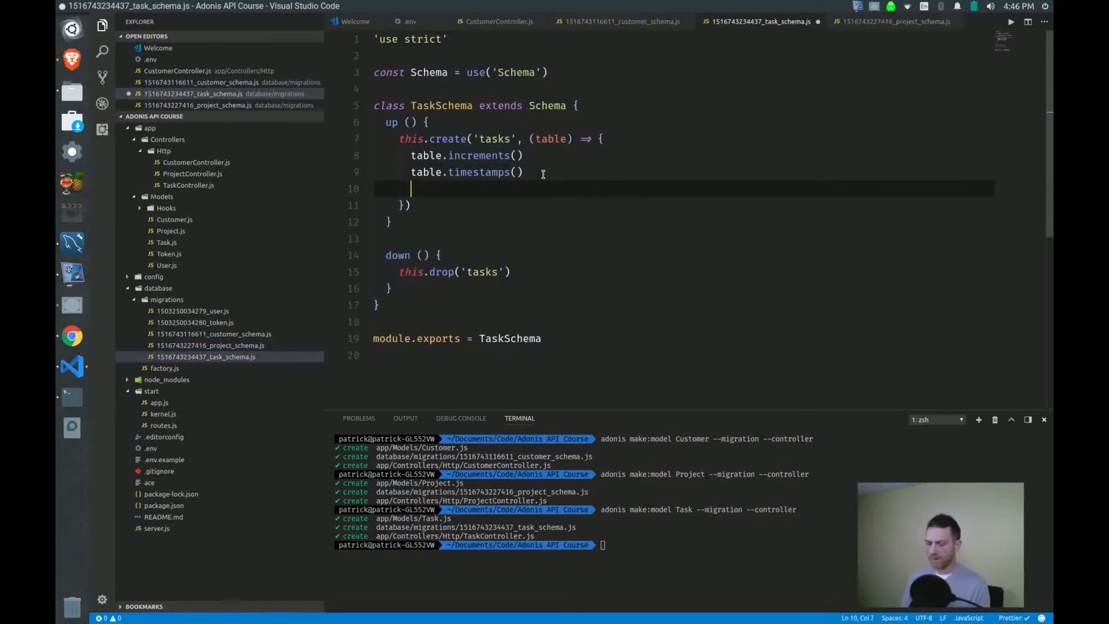
{"action": "type", "text": "table.string"}
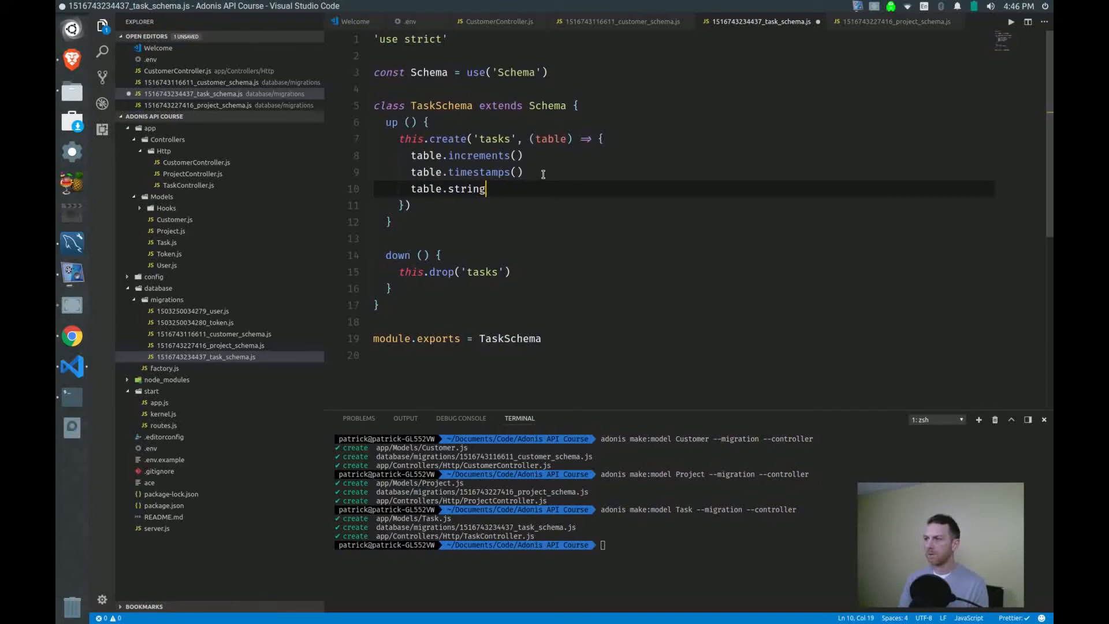
{"action": "type", "text": "('name')"}
{"action": "type", "text": "table.text("}
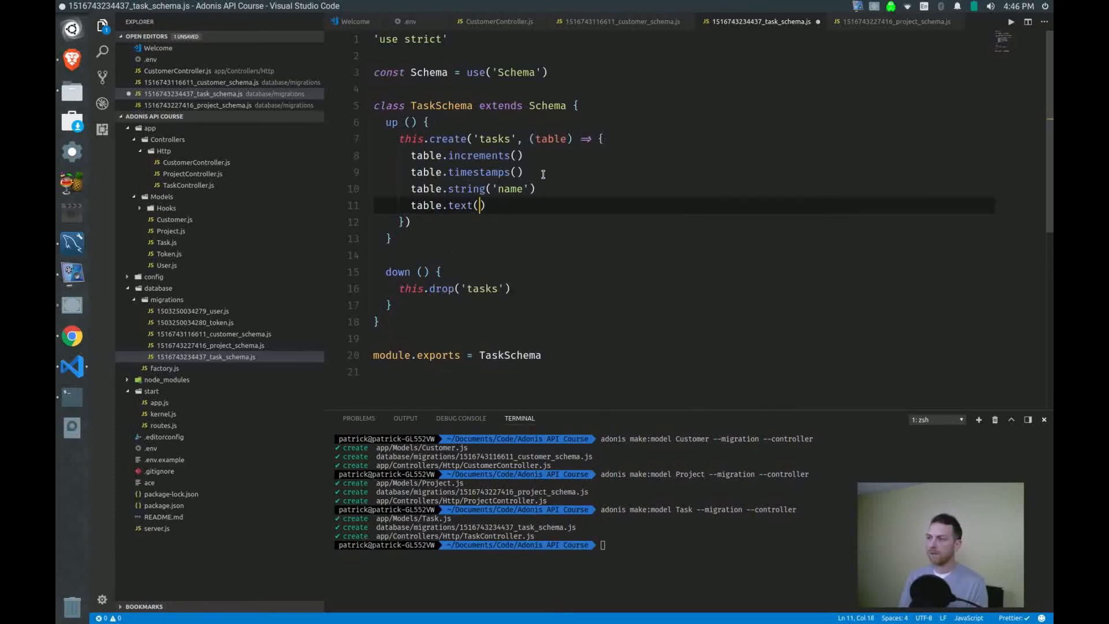
{"action": "type", "text": "'desc'"}
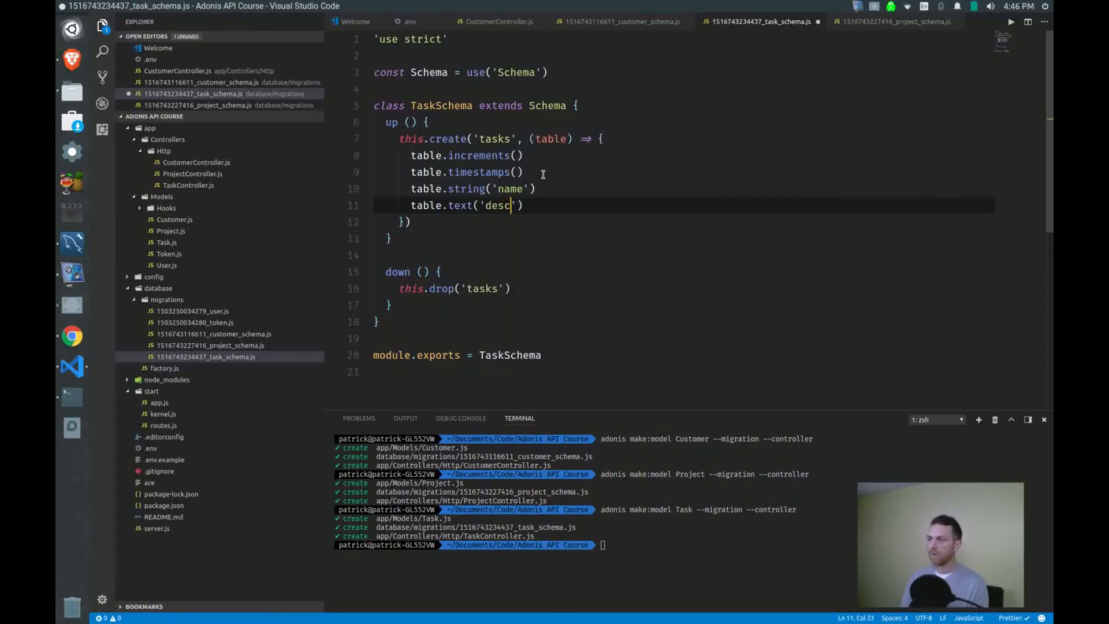
{"action": "type", "text": "ription"}
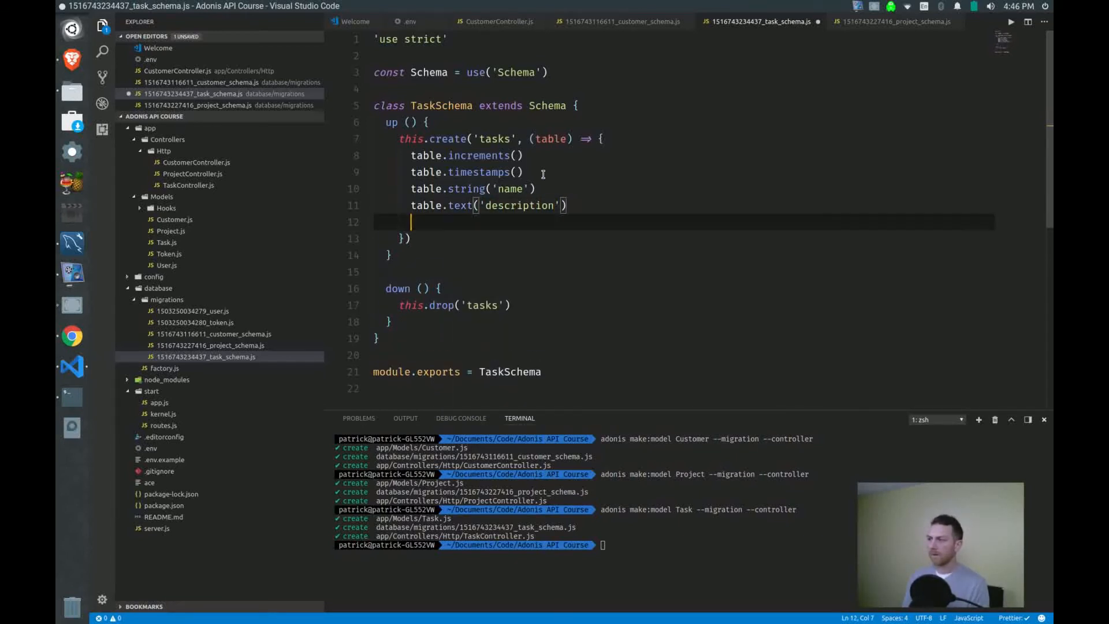
- Add an unsigned project_id integer column to the tasks migration
{"action": "type", "text": "table.integer('"}
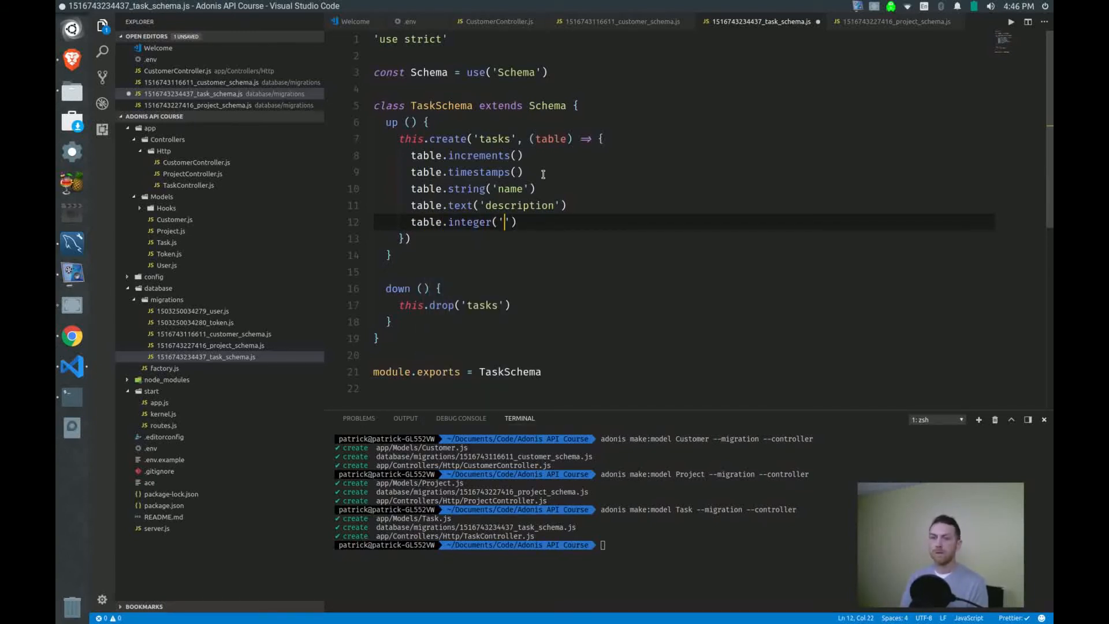
{"action": "type", "text": "proejct_"}
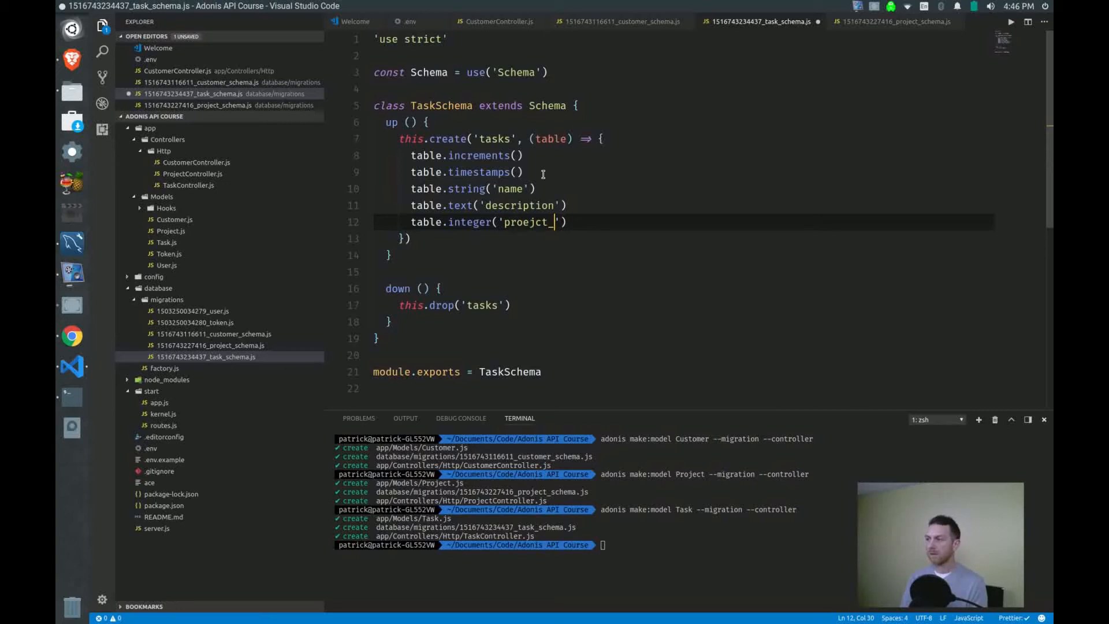
{"action": "type", "text": "project_id"}
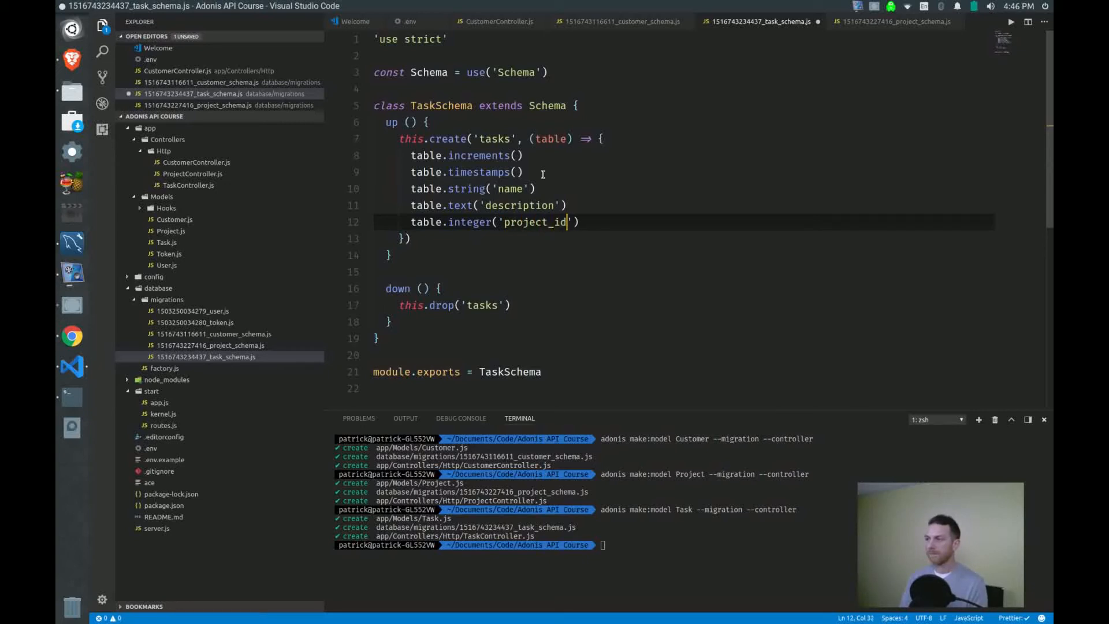
{"action": "type", "text": ".un"}
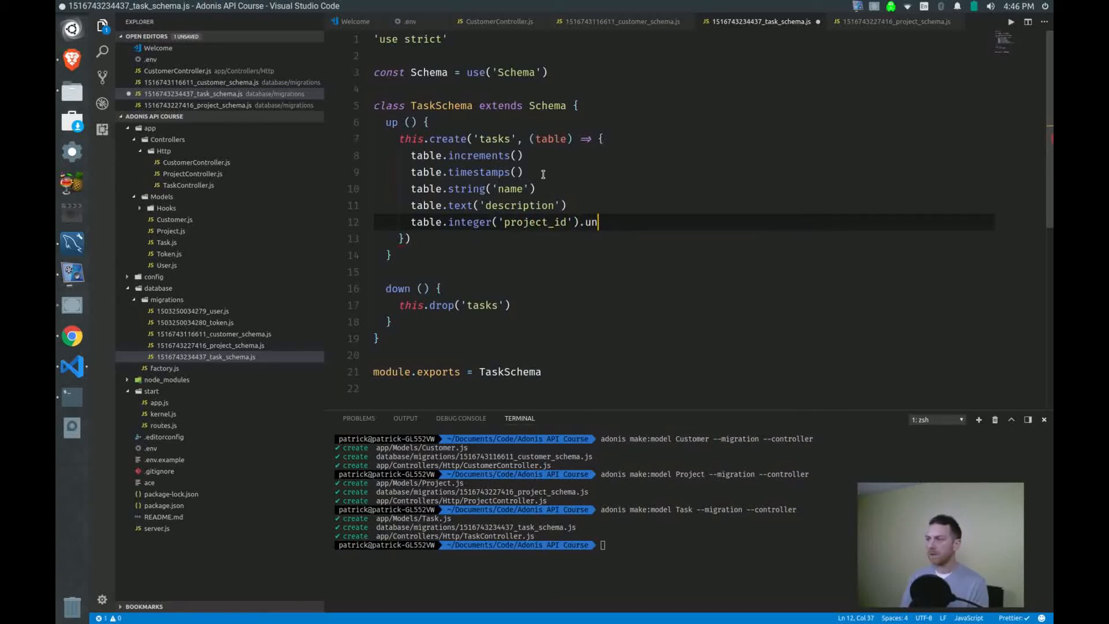
{"action": "type", "text": "signed()"}
{"action": "type", "text": "table."}
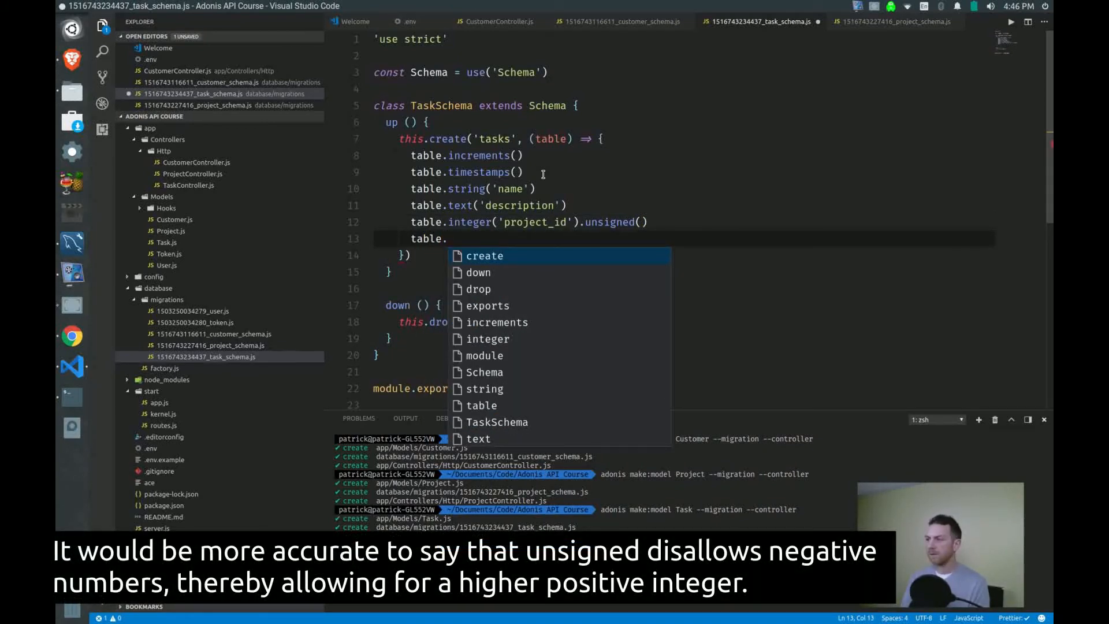
- Add a project_id foreign key referencing projects.id with cascade on delete, and save
{"action": "type", "text": "foreign"}
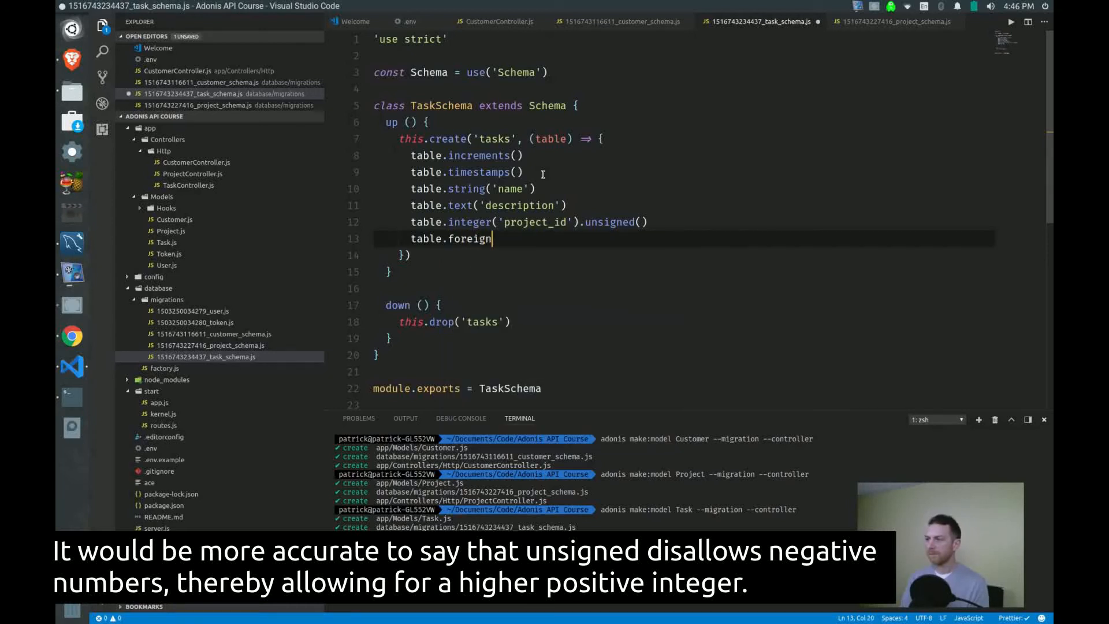
{"action": "type", "text": "('')"}
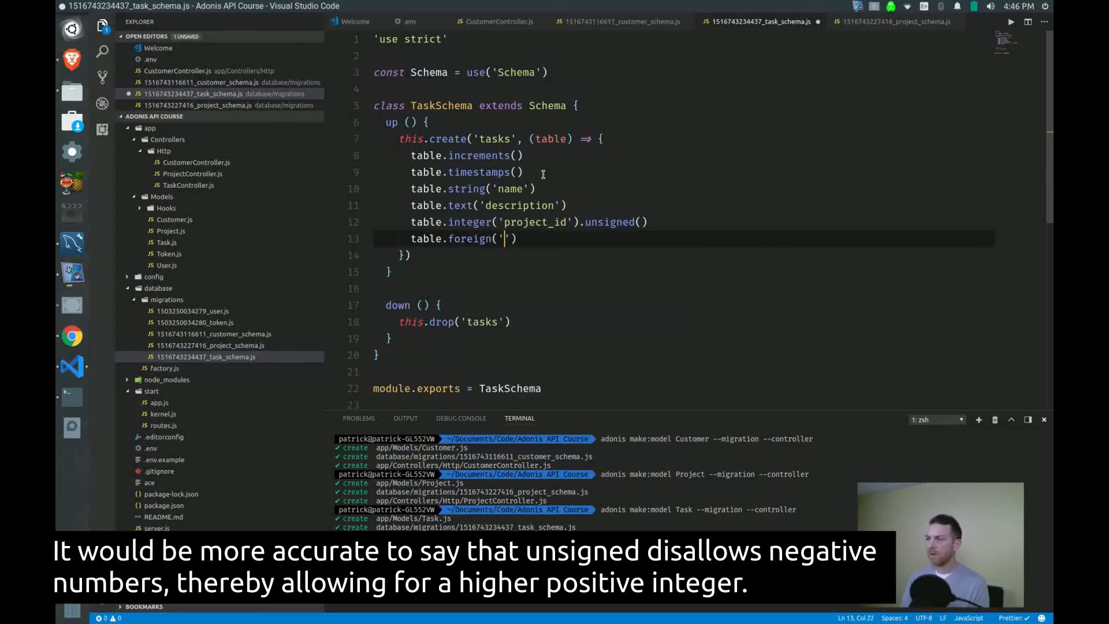
{"action": "type", "text": "project_id"}
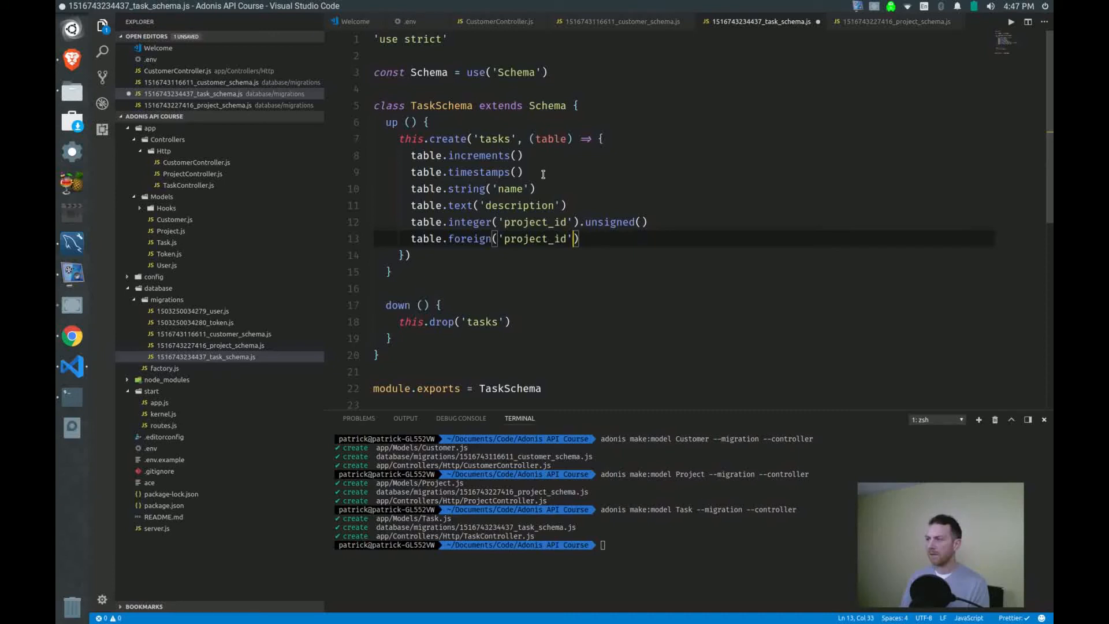
{"action": "type", "text": ".referecnes"}
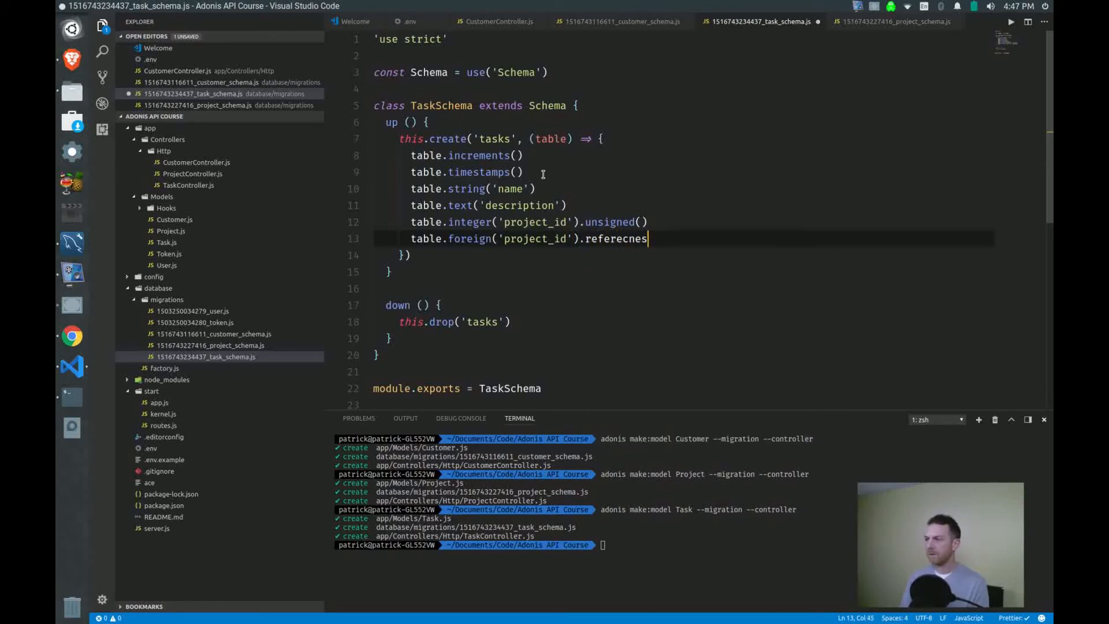
{"action": "type", "text": "references"}
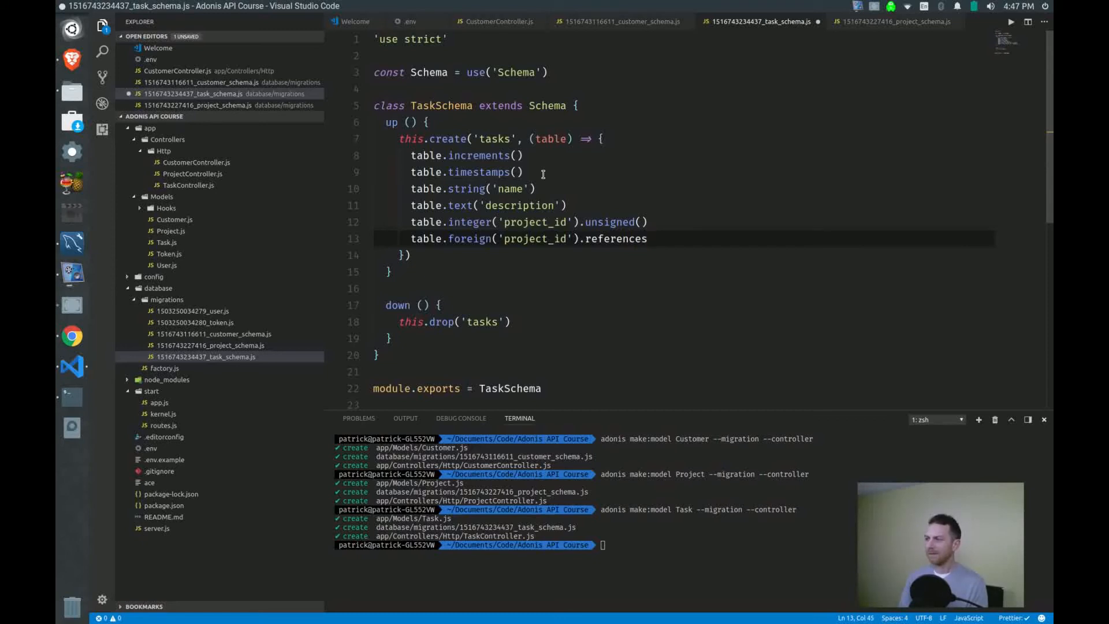
{"action": "type", "text": "('')"}
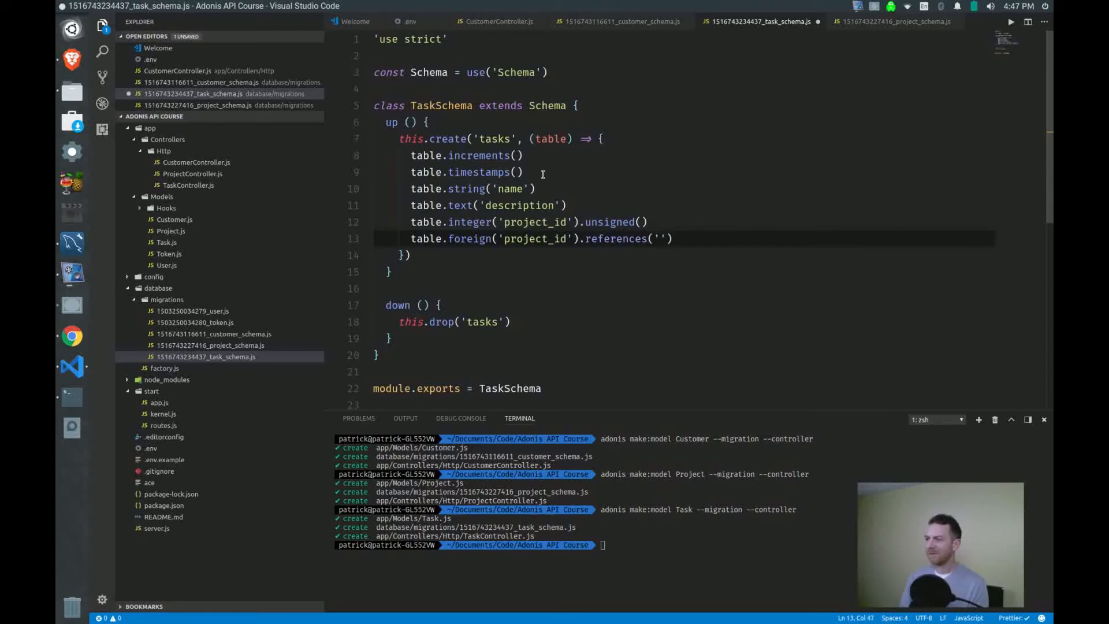
{"action": "type", "text": "project"}
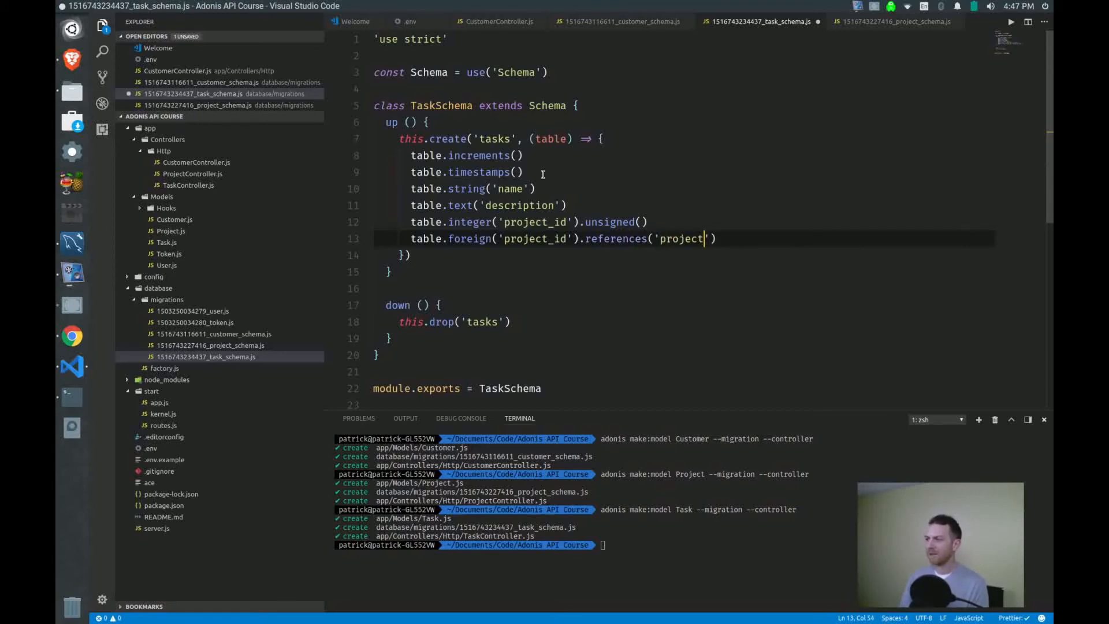
{"action": "type", "text": "s.id"}
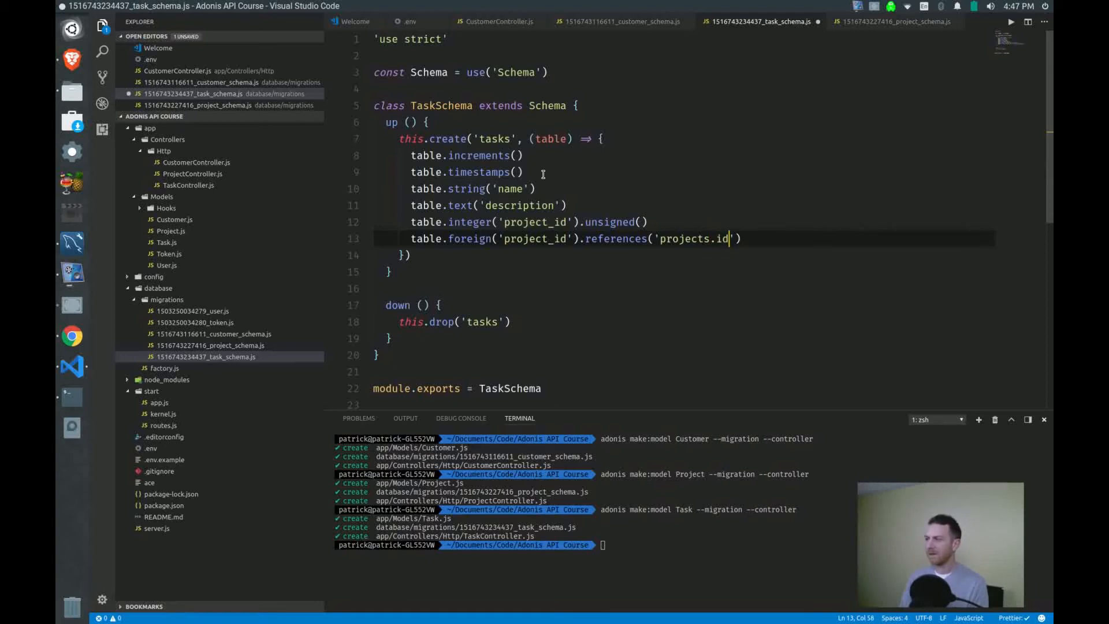
{"action": "type", "text": ").onDelete('cascad')"}
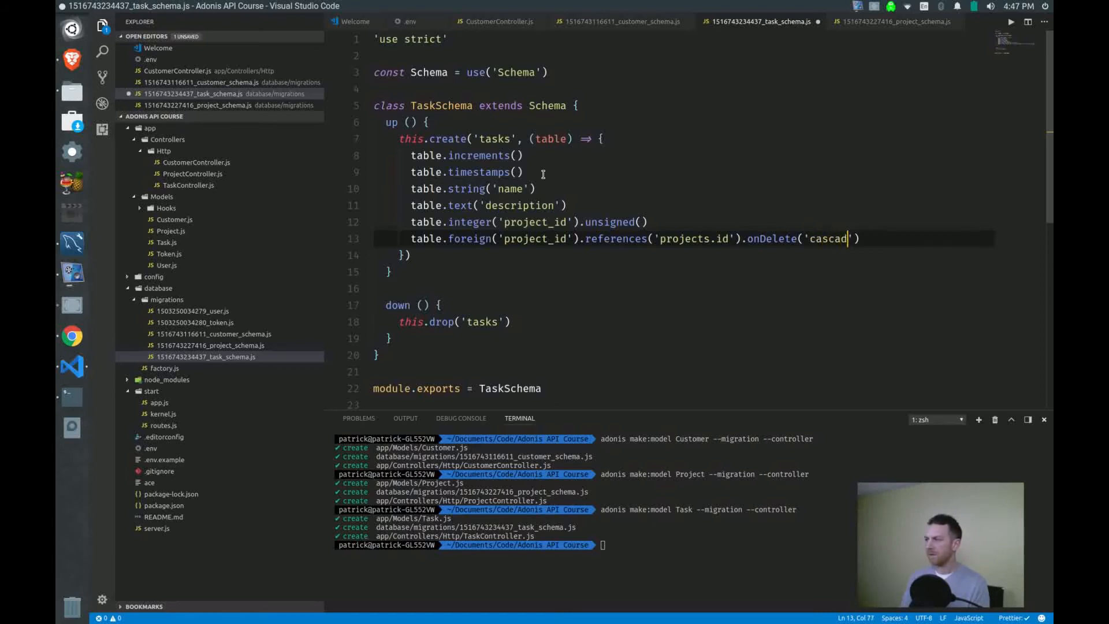
{"action": "type", "text": "e"}
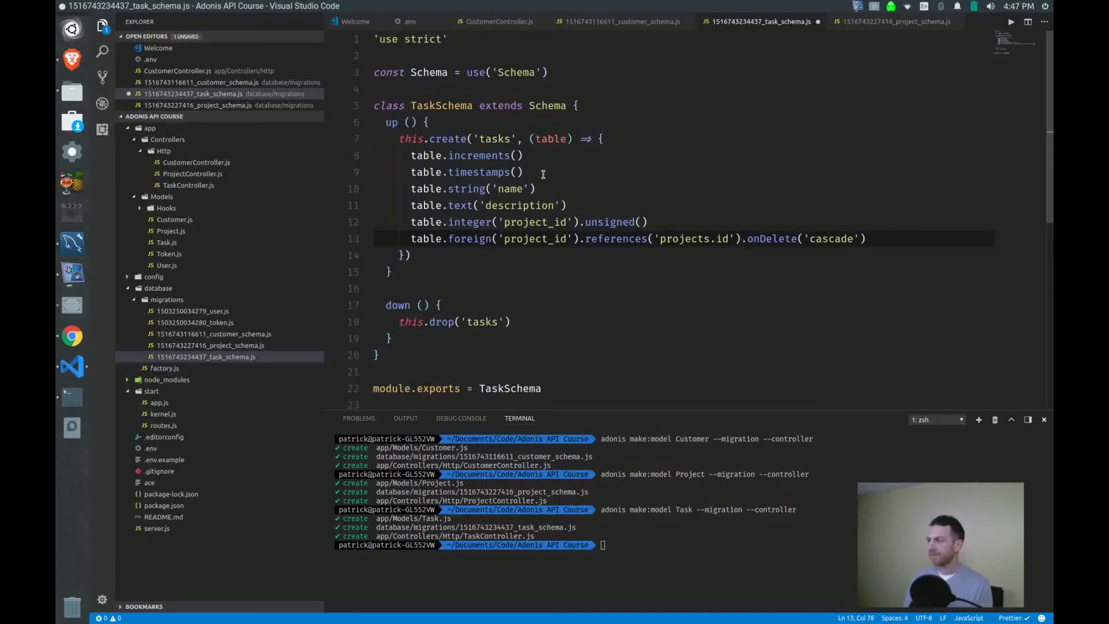
{"action": "key", "text": "Ctrl+s"}
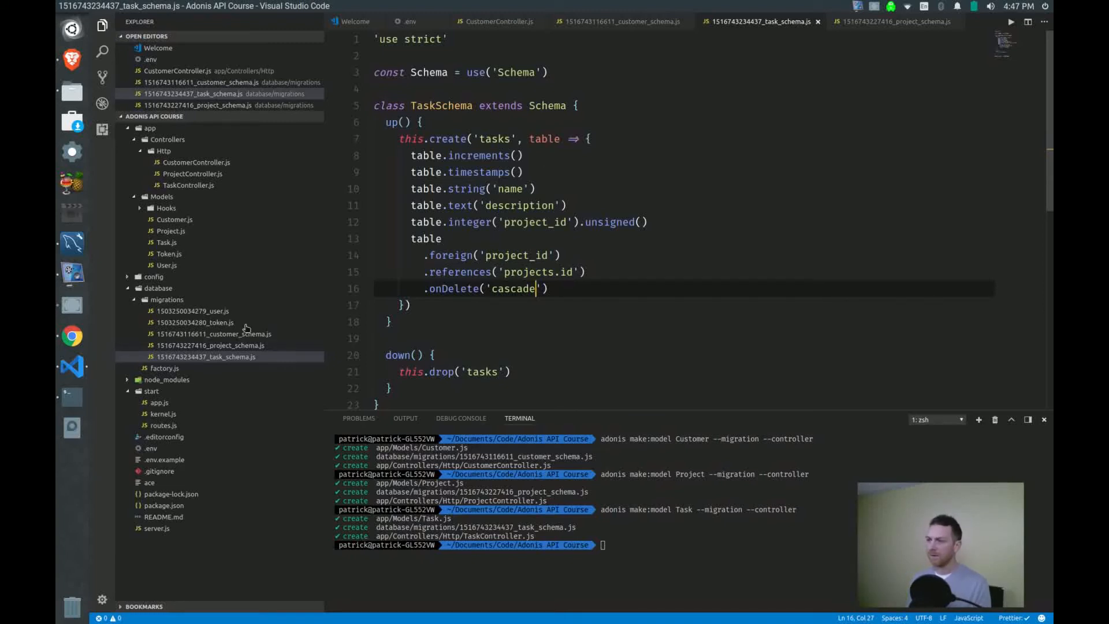
- Switch between task_schema.js and project_schema.js, ending on the projects migration
{"action": "left_click", "coordinate": [208, 346]}
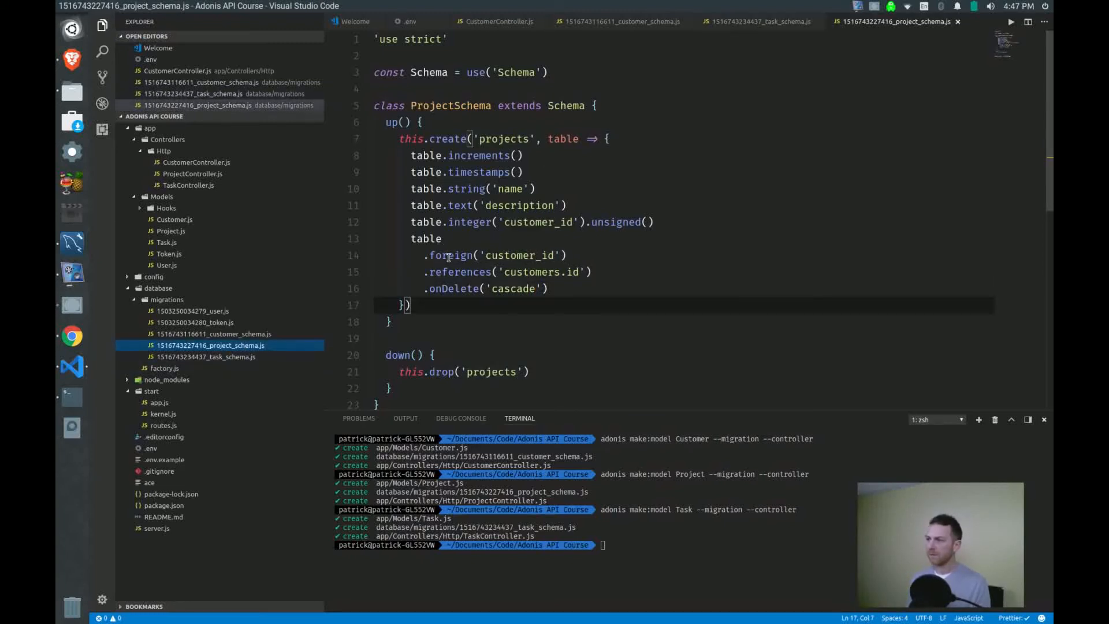
{"action": "left_click", "coordinate": [757, 22]}
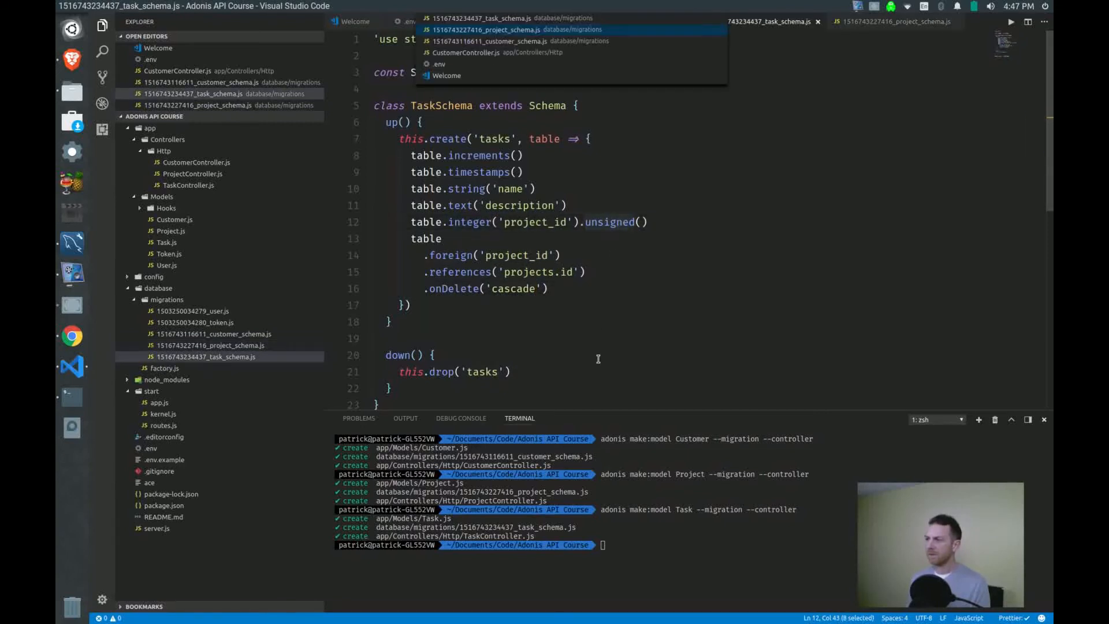
{"action": "key", "text": "Escape"}
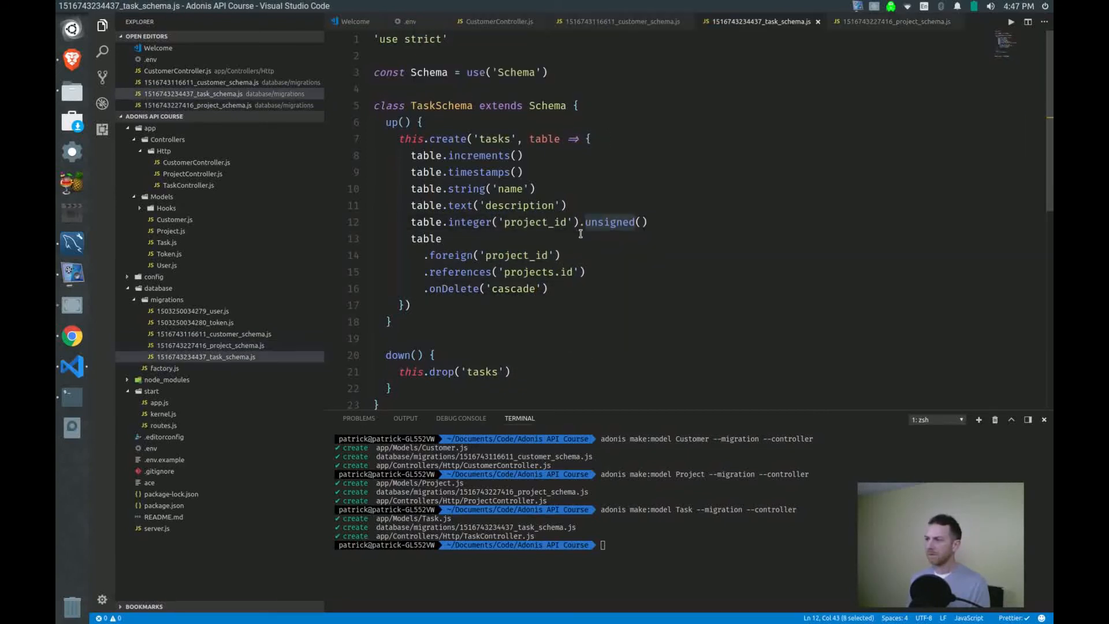
{"action": "left_click", "coordinate": [894, 22]}
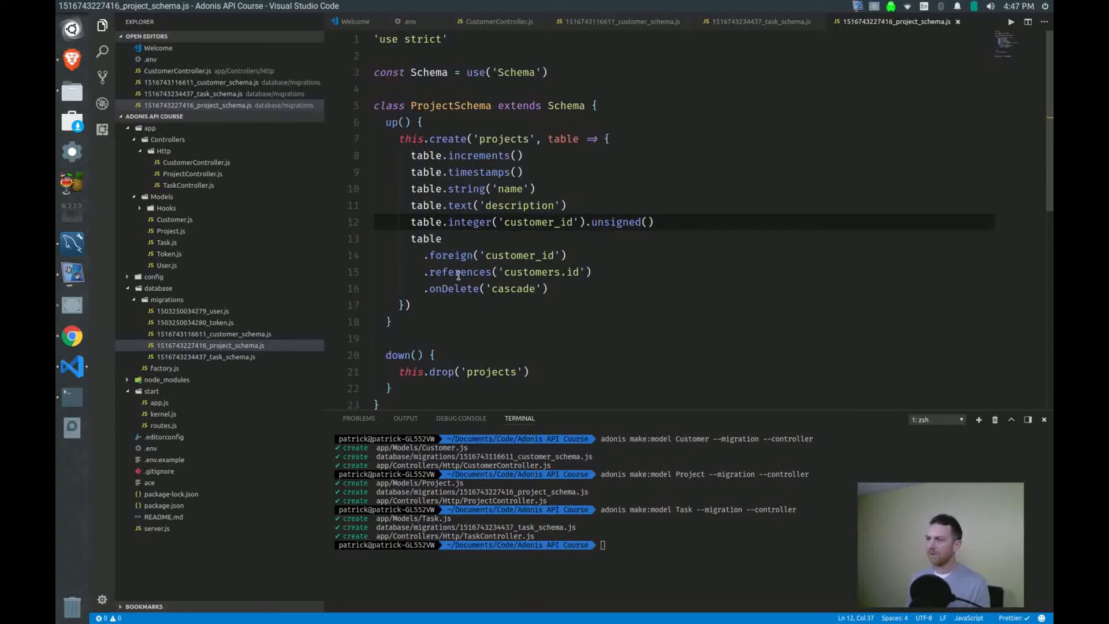
{"action": "left_click", "coordinate": [763, 21]}
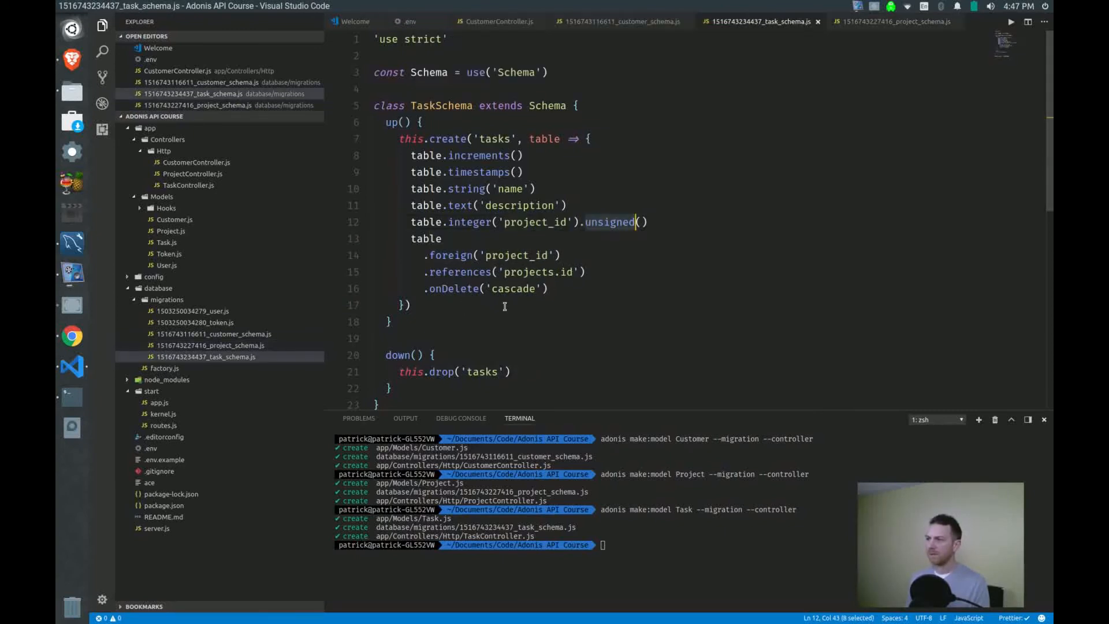
{"action": "left_click", "coordinate": [893, 21]}
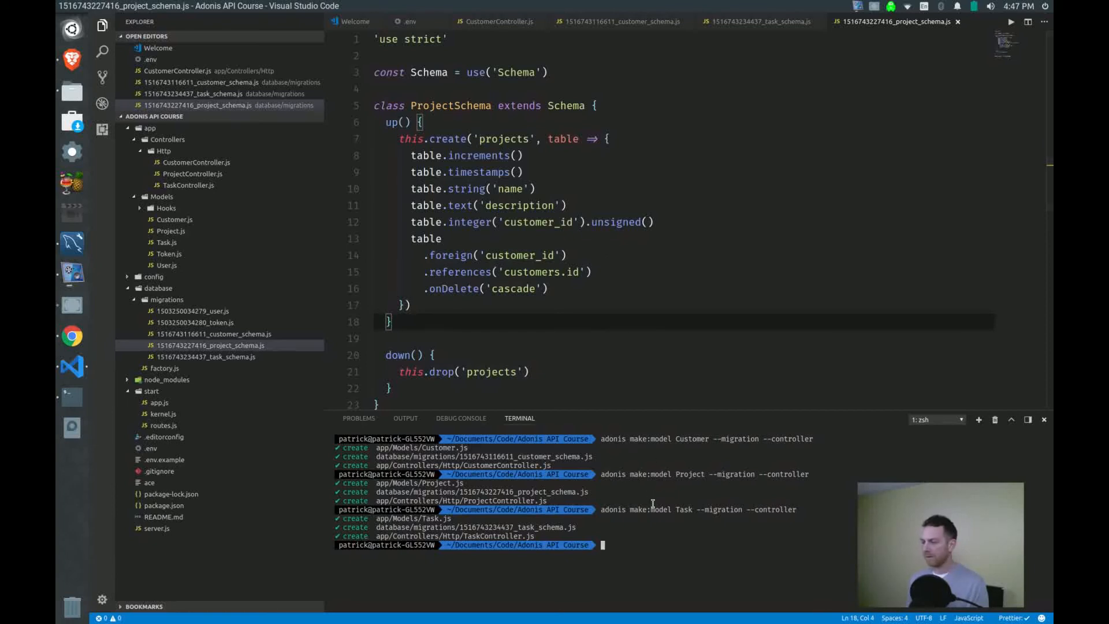
- Type 'adonis migration:run' at the terminal prompt without executing it
{"action": "type", "text": "adonis"}
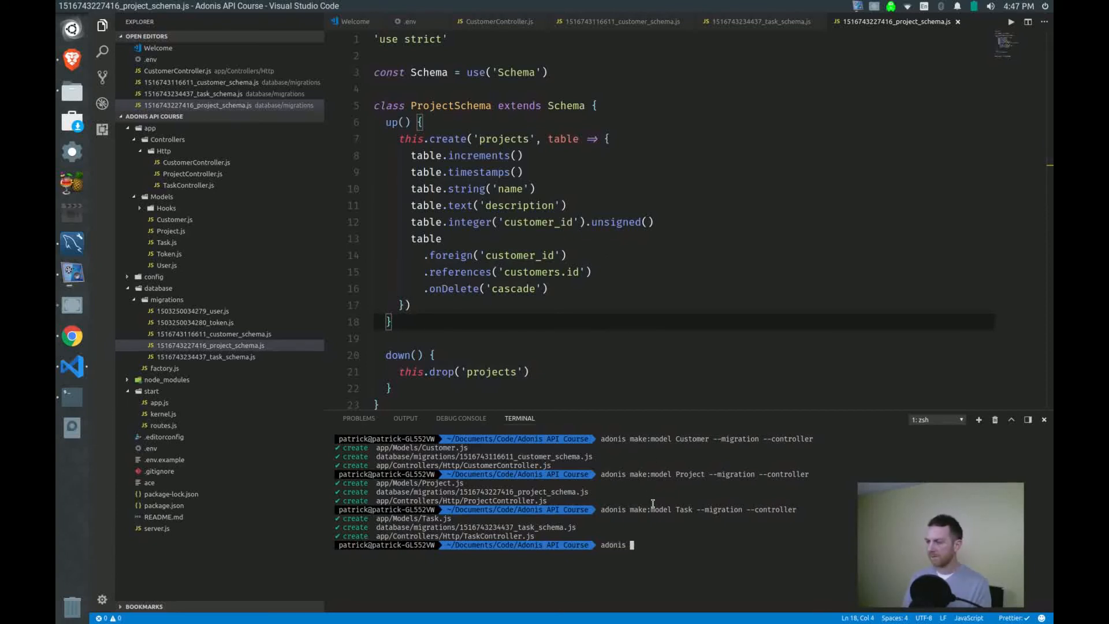
{"action": "type", "text": "migration:r"}
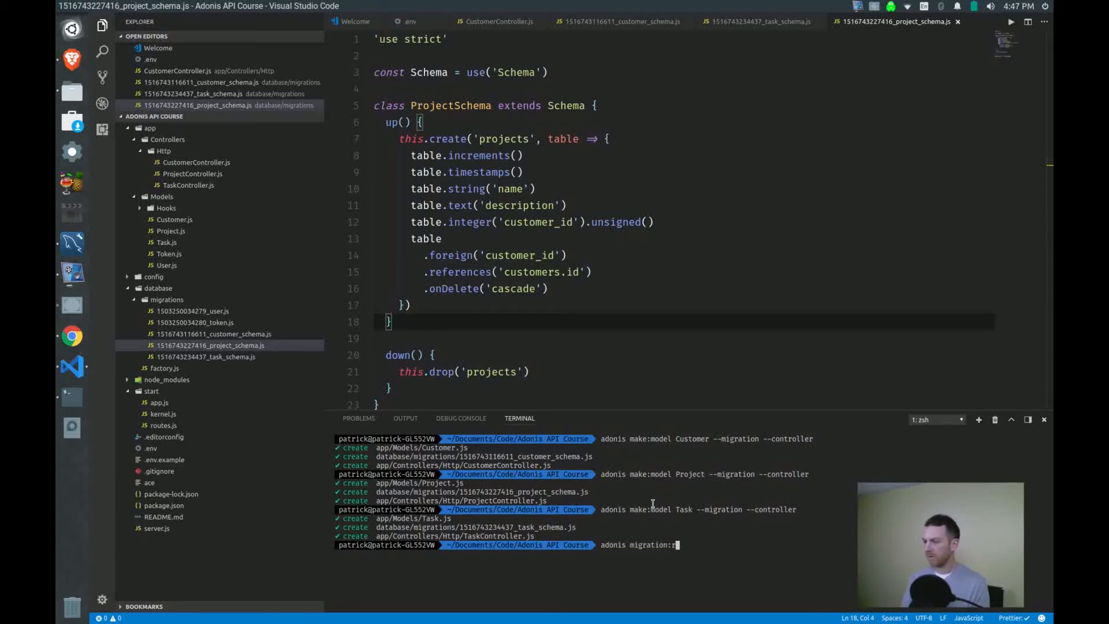
{"action": "type", "text": "un"}
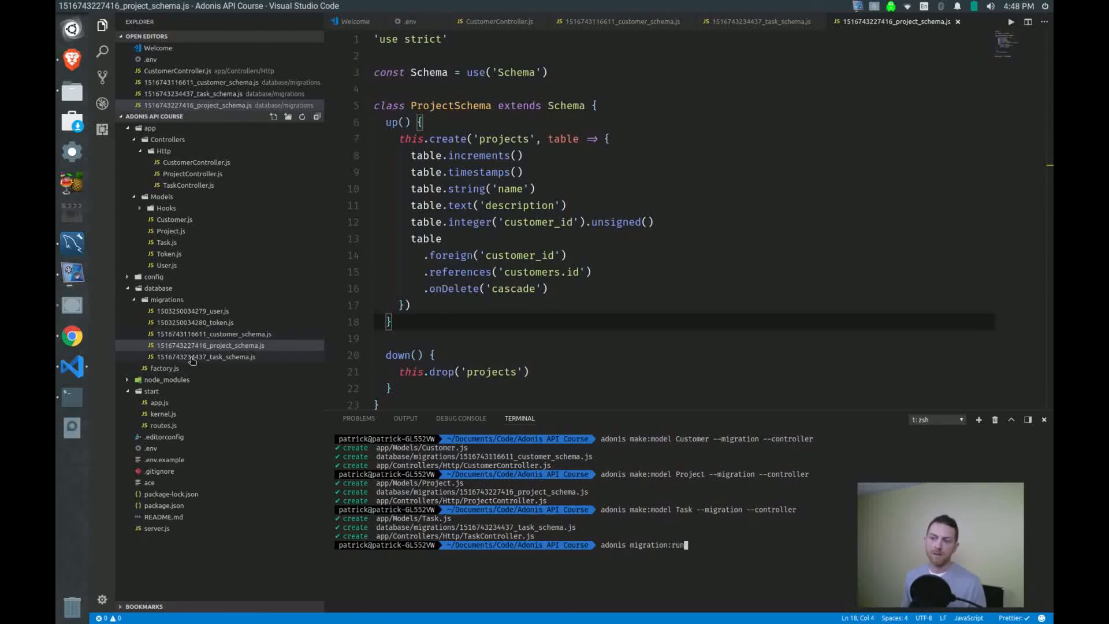
{"action": "mouse_move", "coordinate": [190, 357]}
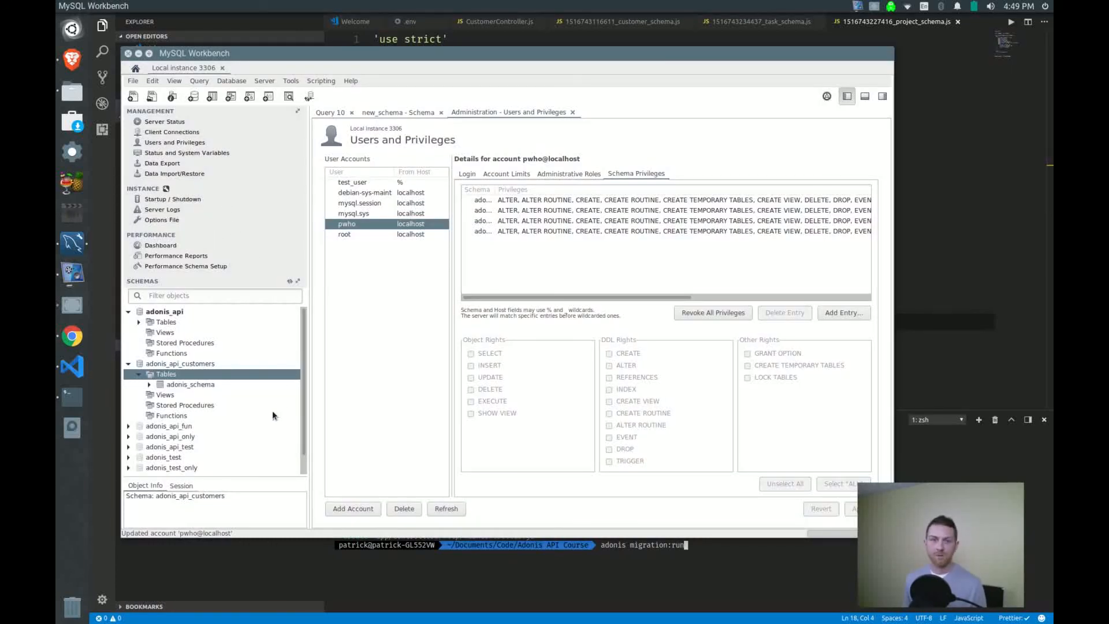
- Open the context menu for Tables under the adonis_api_customers schema in MySQL Workbench
{"action": "right_click", "coordinate": [166, 374]}
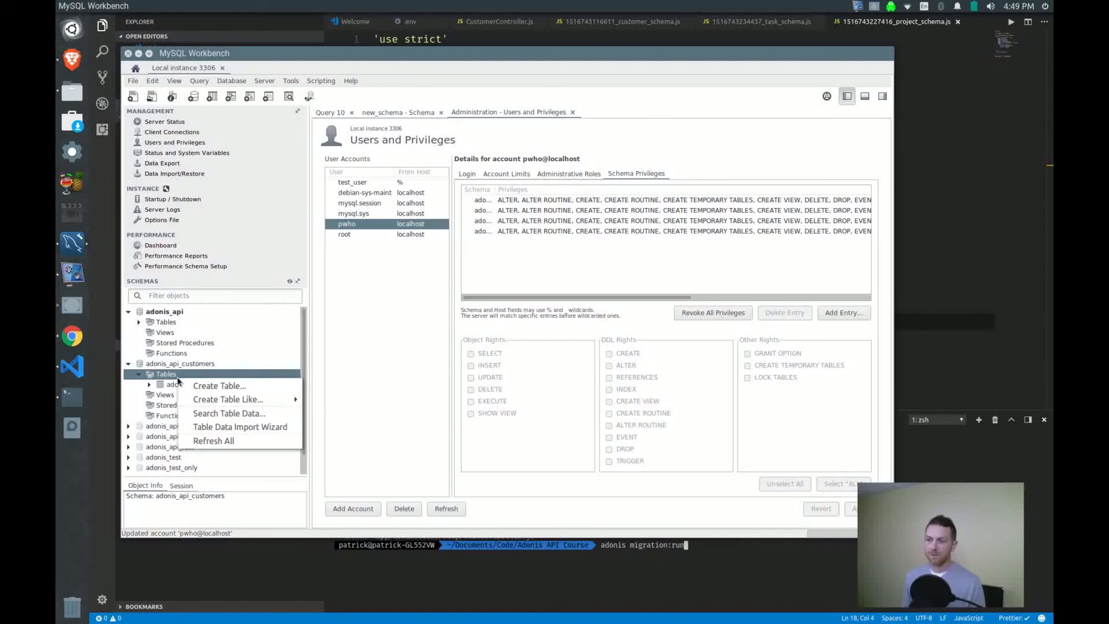